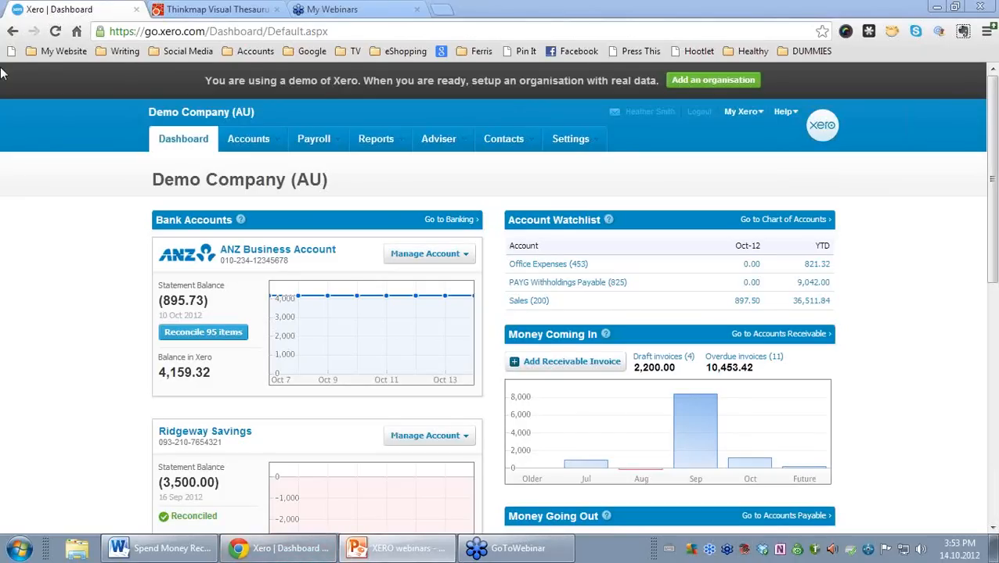
Step: Open ANZ Business Account transactions from the dashboard and bring up its Reconciliation Report
left_click(279, 249)
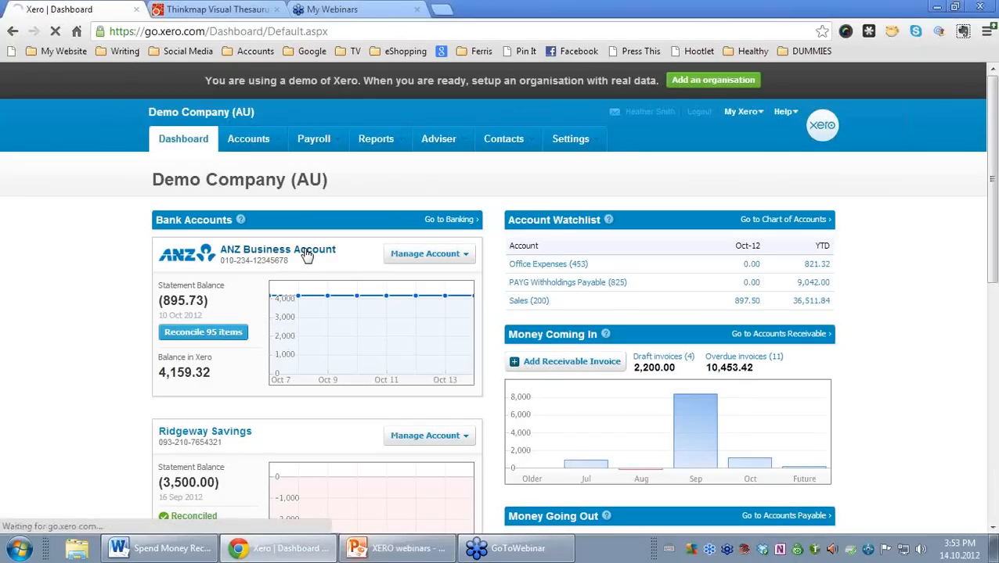
left_click(277, 249)
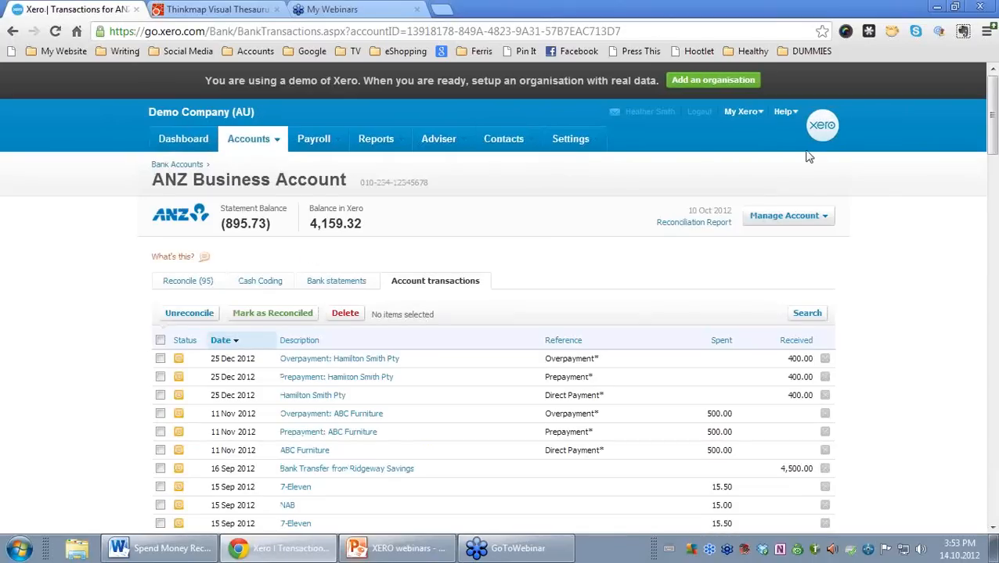
mouse_move(977, 245)
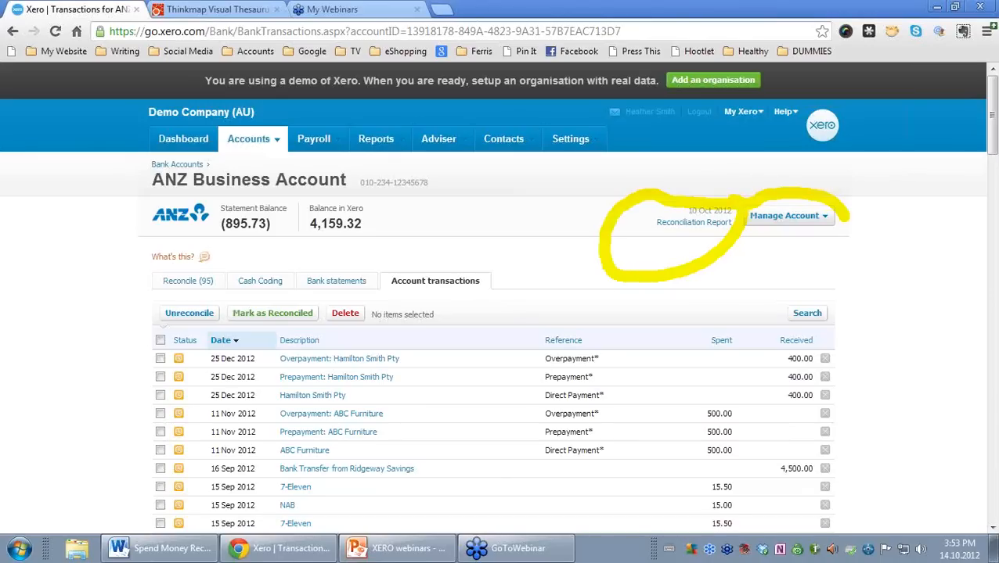
left_click(694, 223)
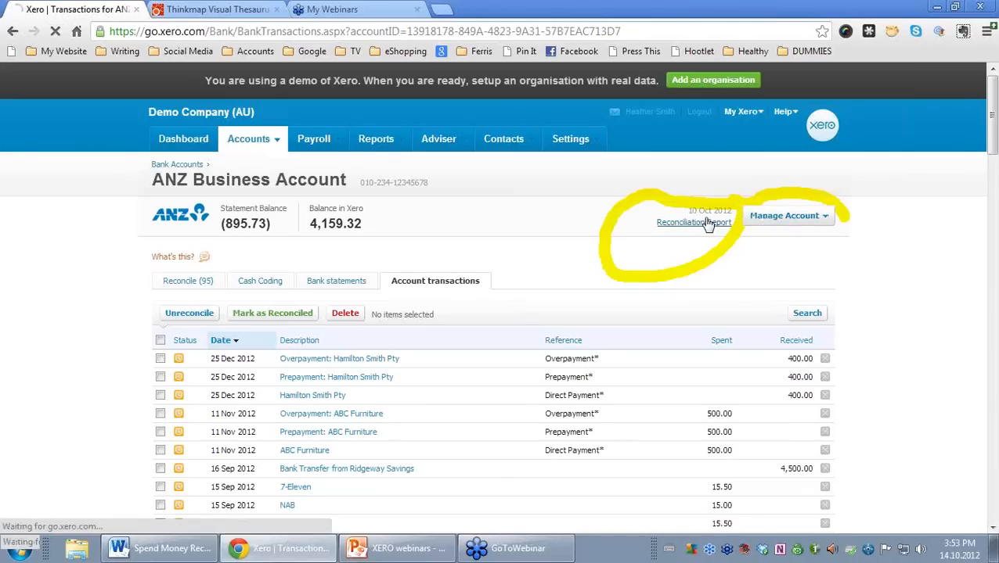
left_click(679, 222)
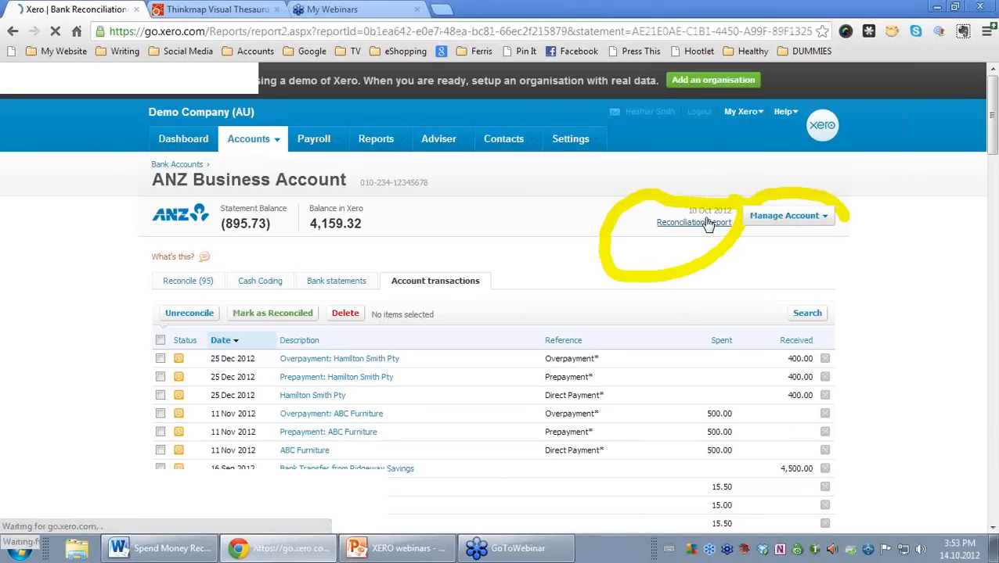
Step: Run the reconciliation summary for 099 - Ridgeway Savings, both balances reading (3,500.00)
left_click(681, 222)
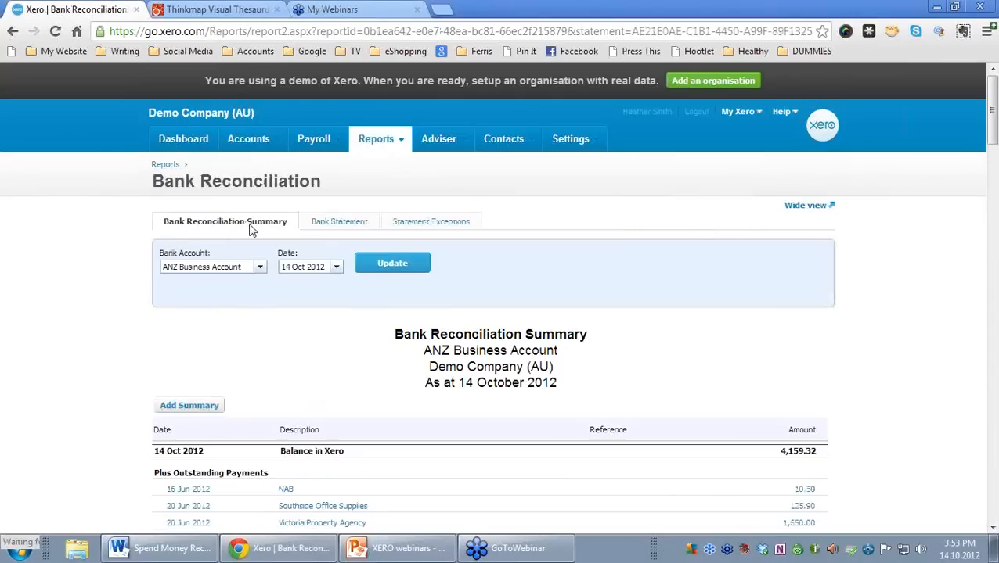
mouse_move(379, 226)
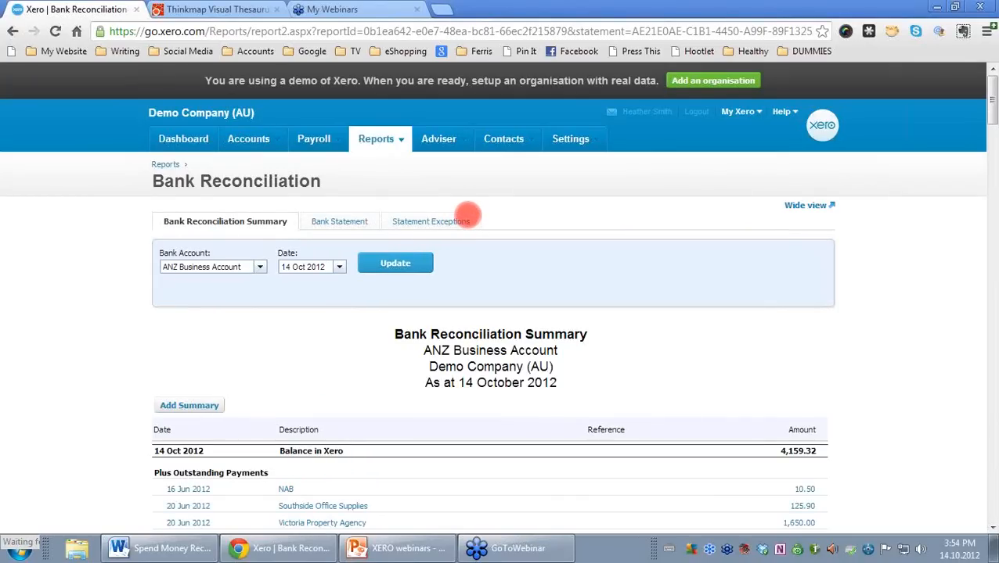
mouse_move(566, 210)
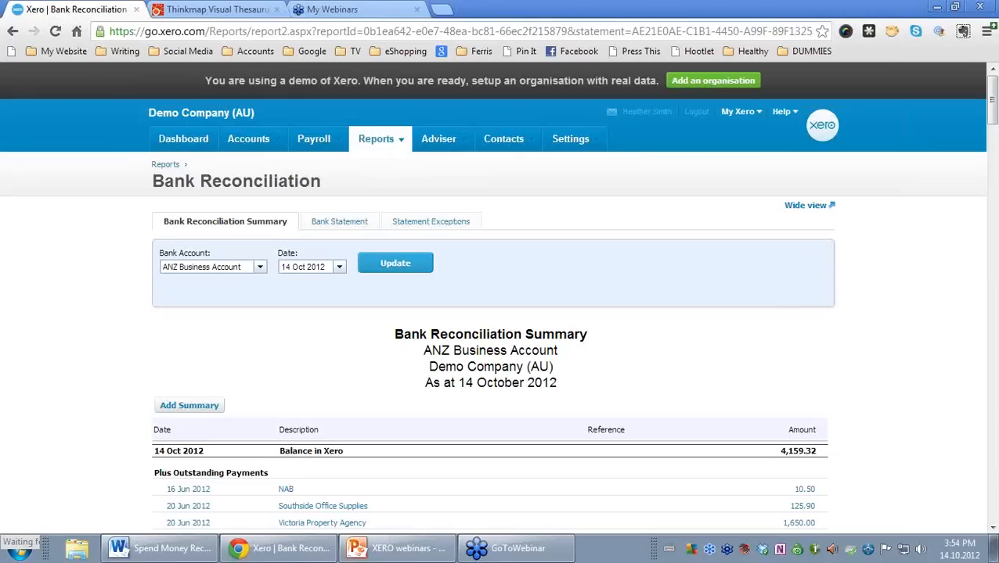
mouse_move(3, 252)
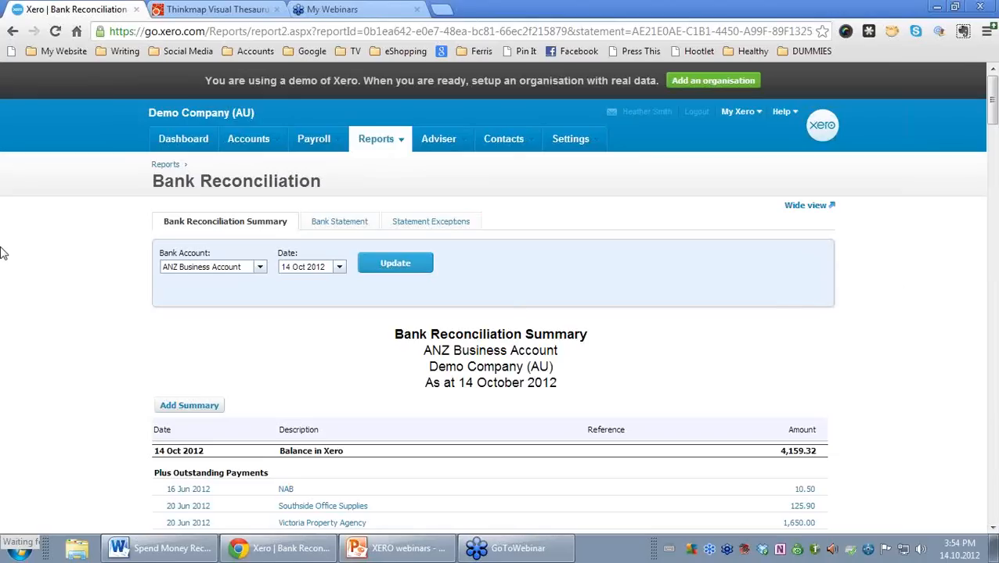
mouse_move(260, 266)
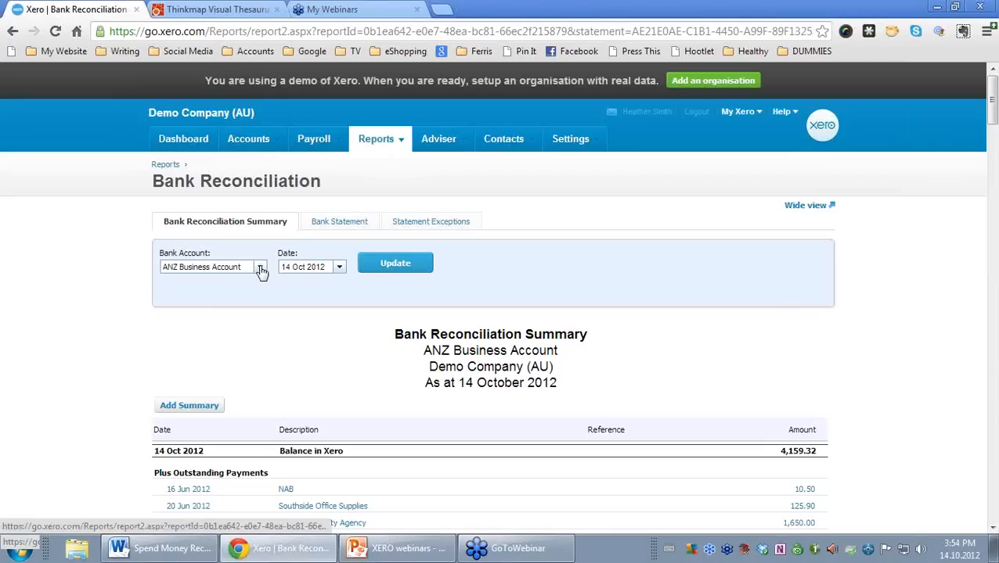
left_click(213, 267)
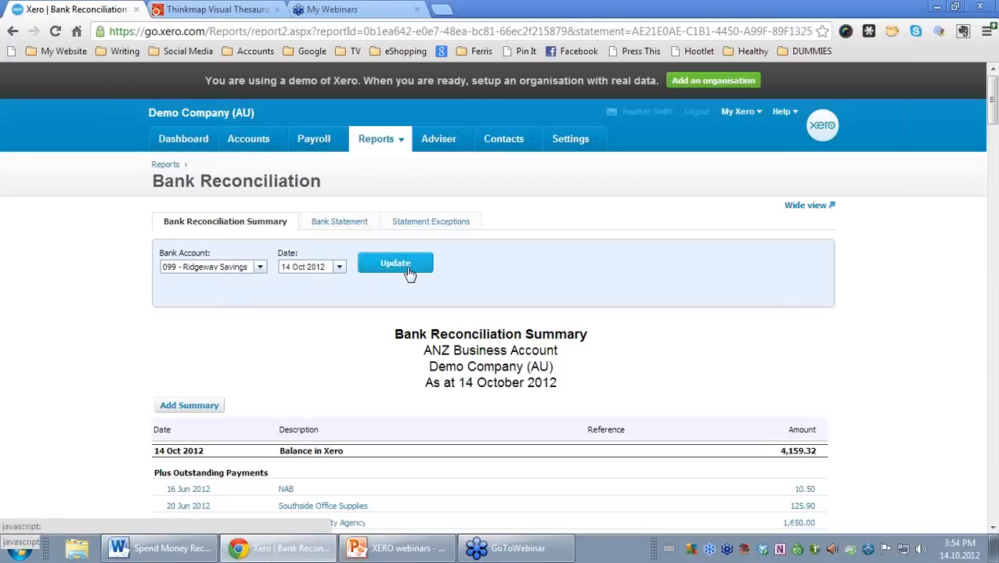
left_click(395, 263)
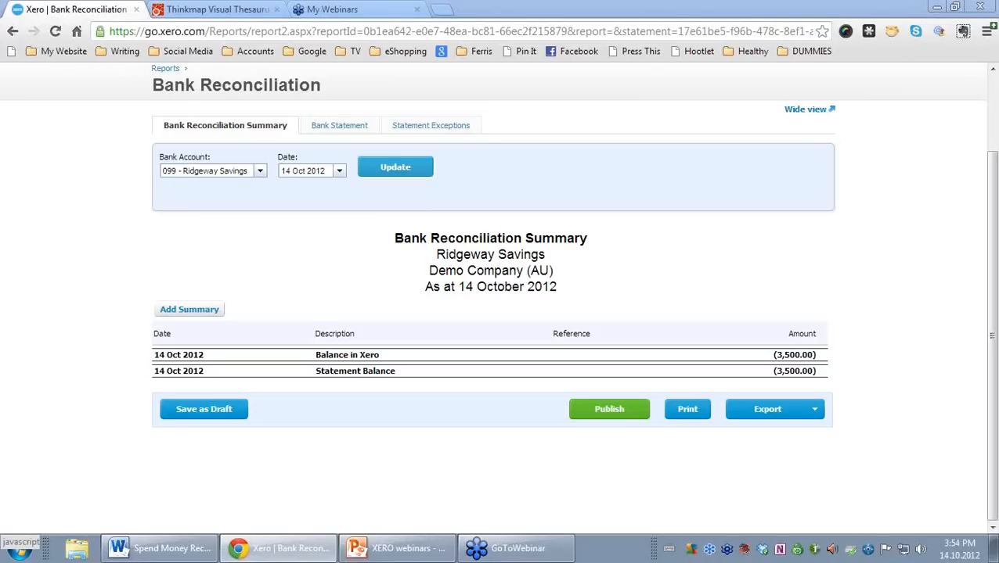
mouse_move(833, 342)
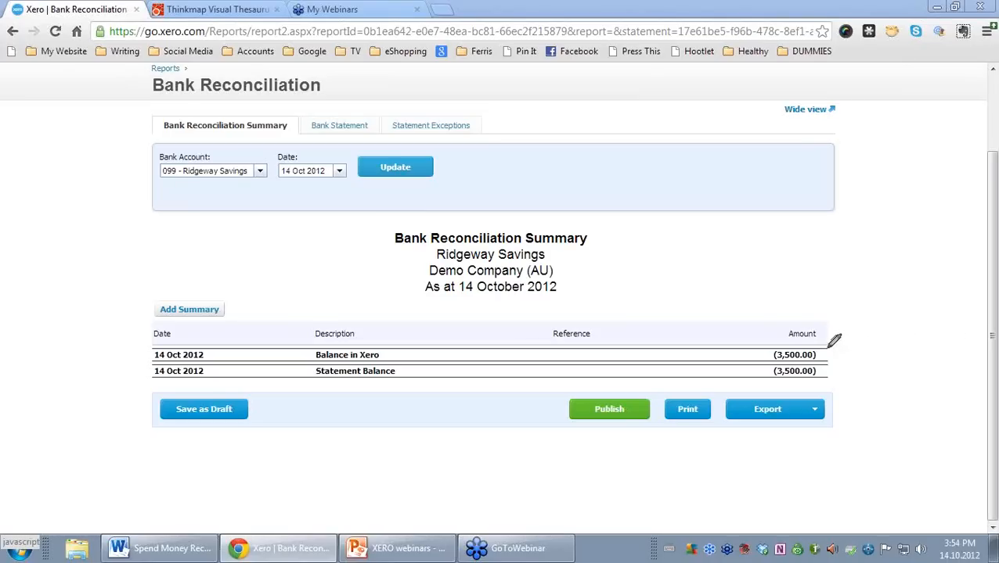
mouse_move(844, 329)
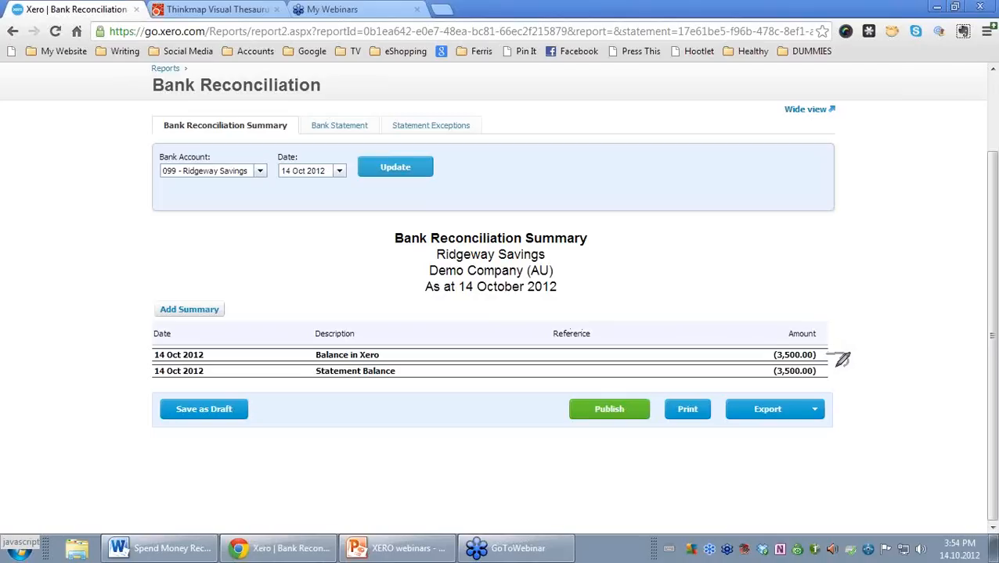
mouse_move(898, 354)
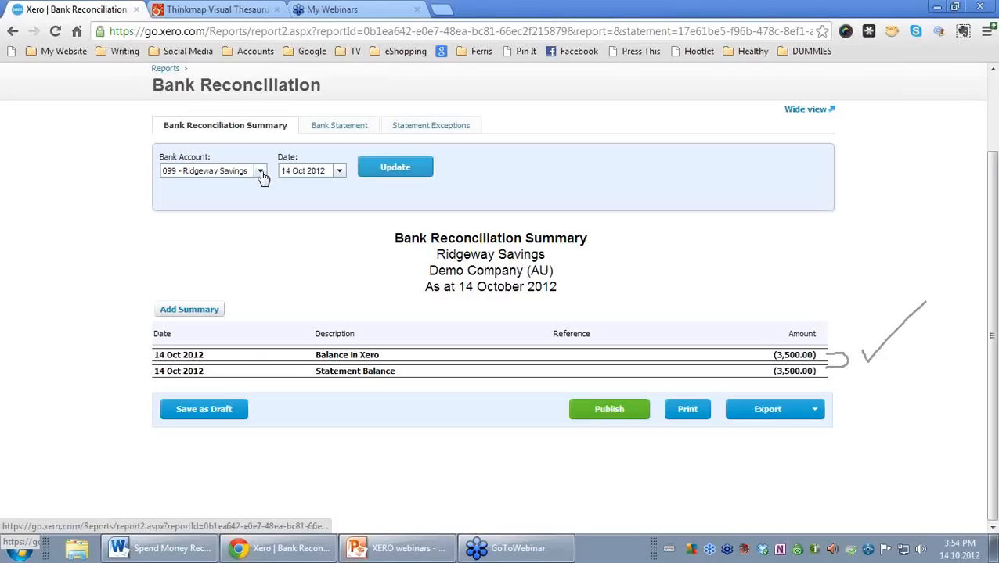
Step: Switch the reconciliation summary back to ANZ Business Account and update it
left_click(212, 171)
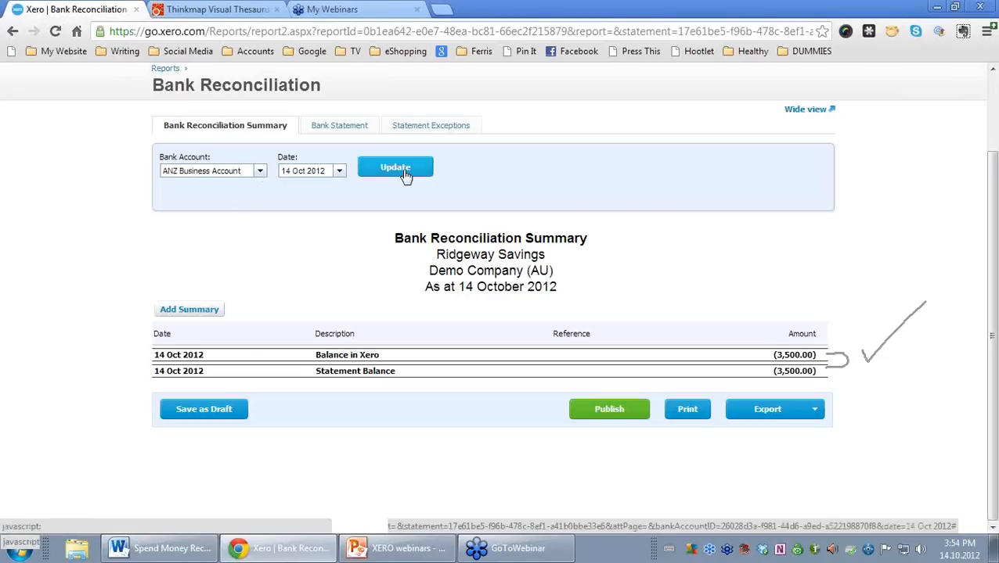
left_click(394, 166)
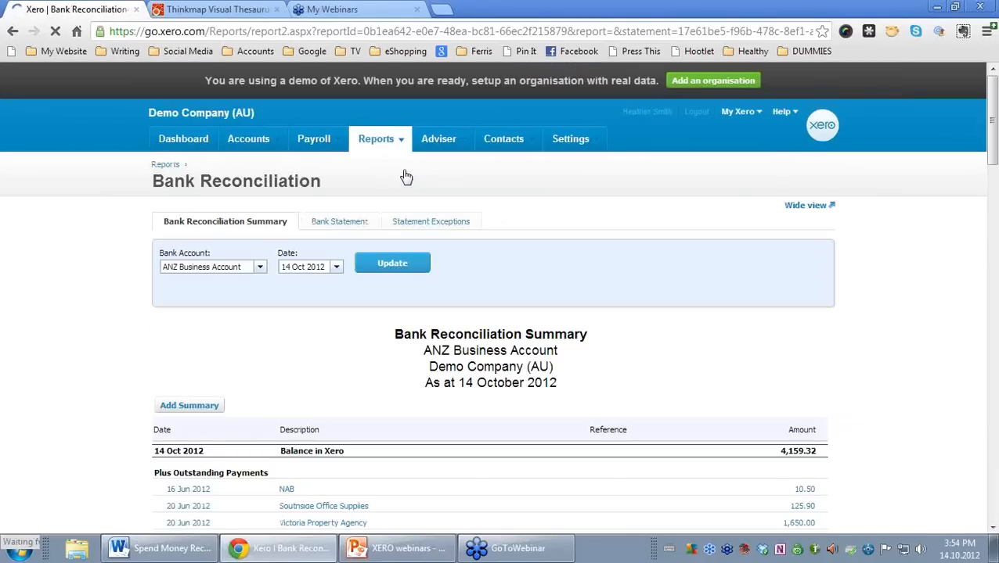
scroll("down", 3)
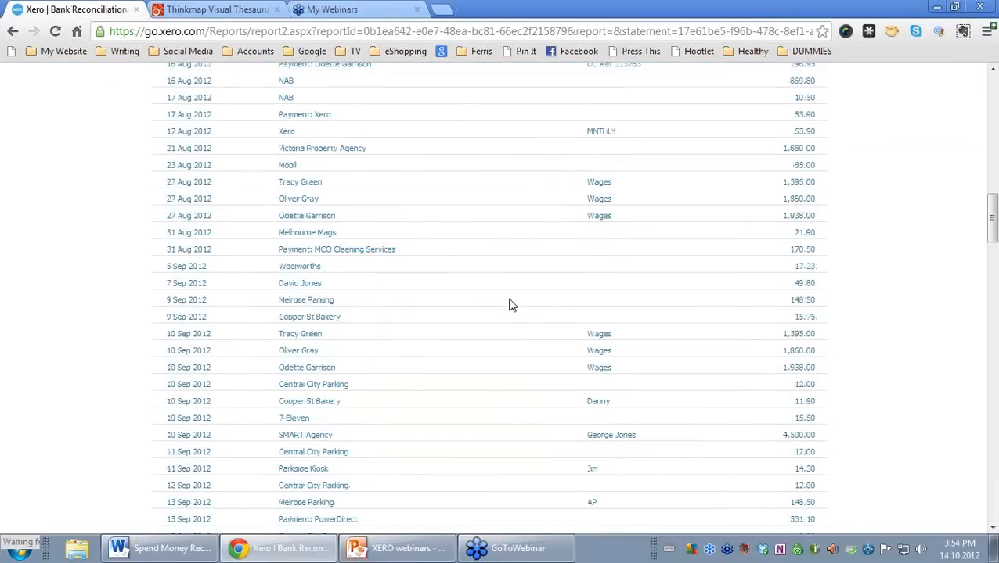
scroll("up", 3)
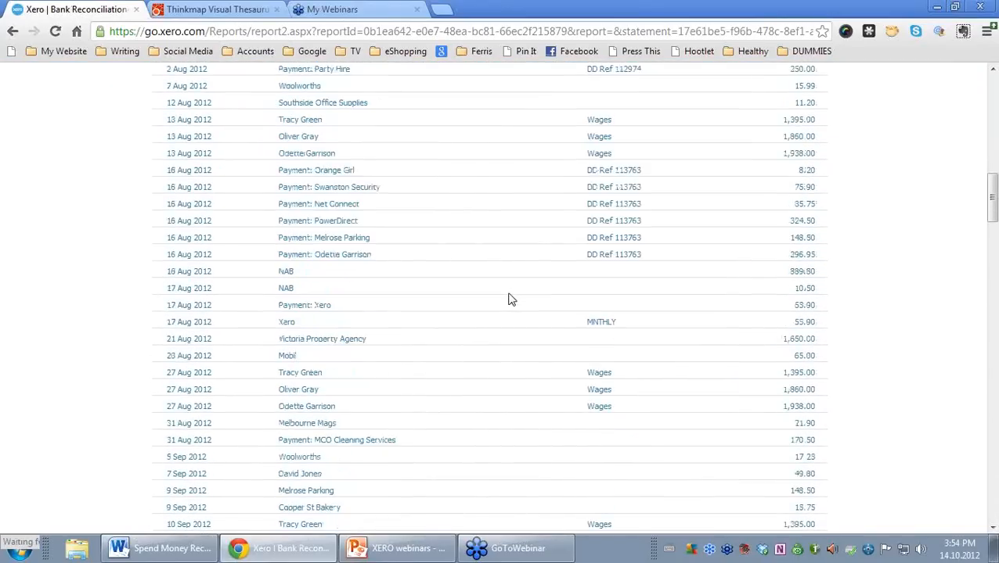
scroll("up", 3)
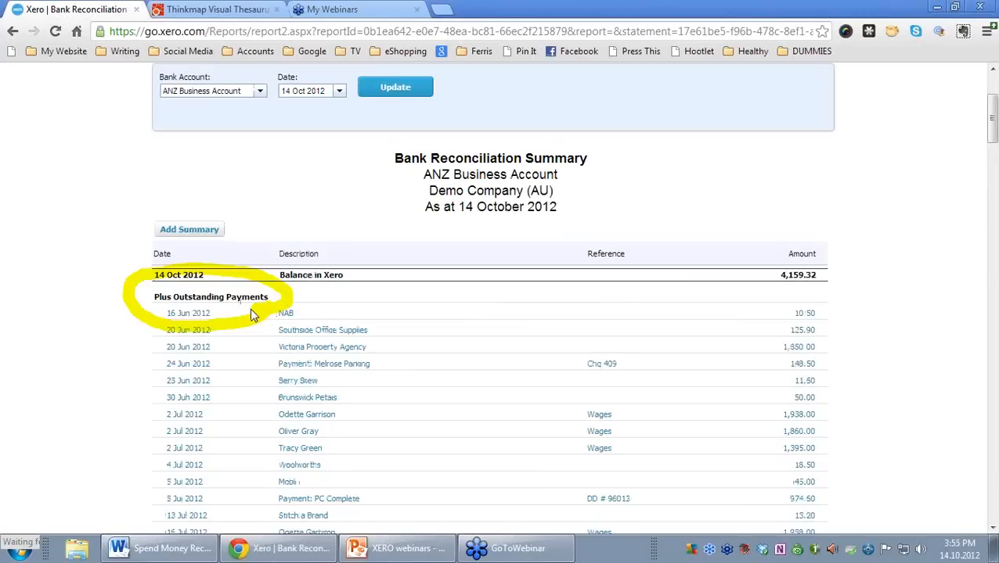
mouse_move(254, 316)
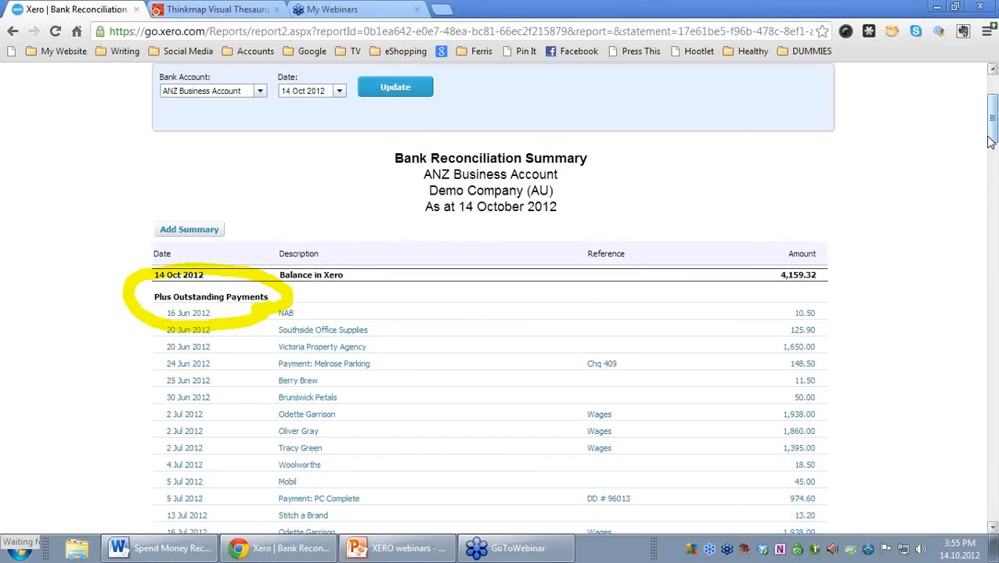
Step: Review the outstanding payments, receipts and (895.73) statement balance down to the totals
scroll("down", 3)
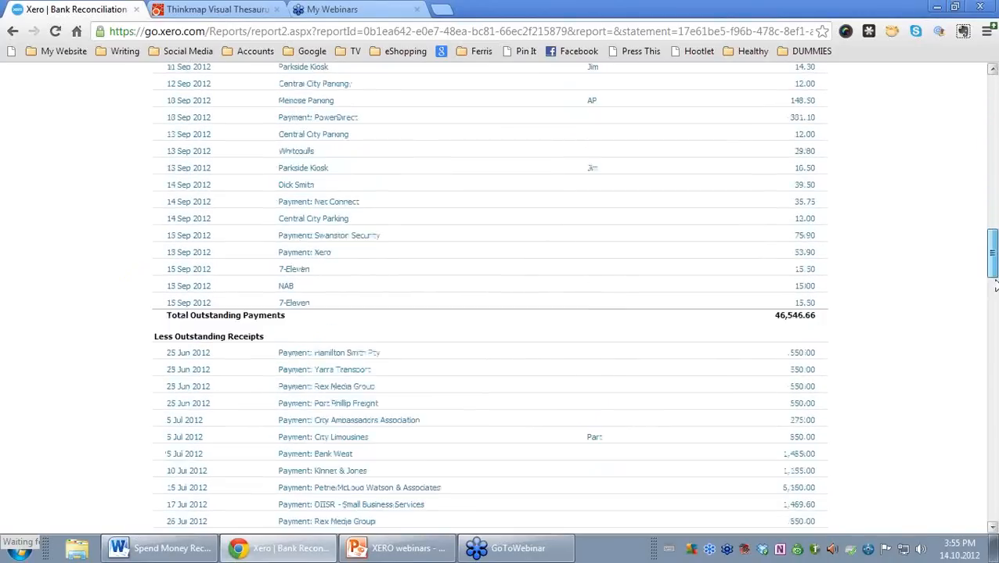
scroll("down", 3)
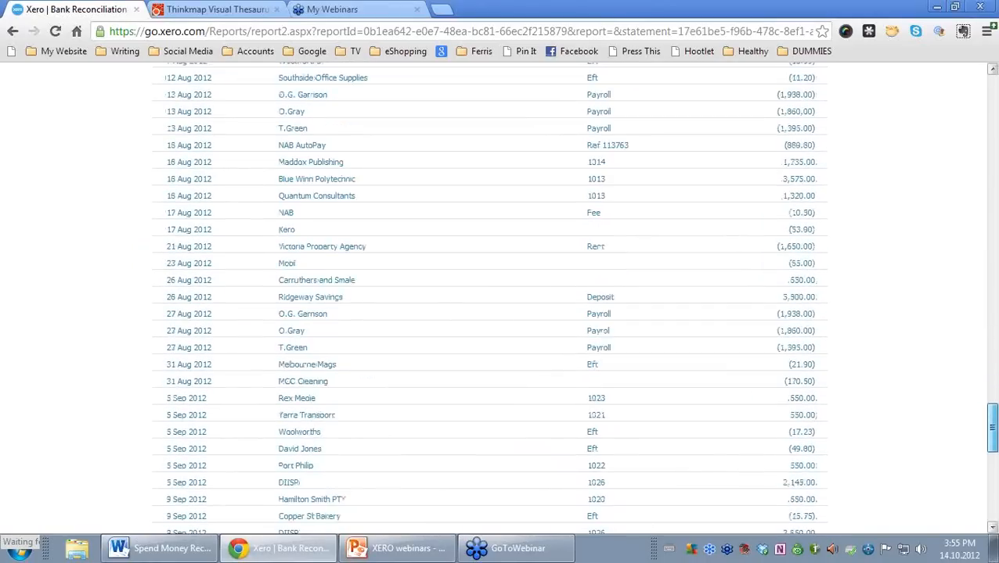
scroll("down", 3)
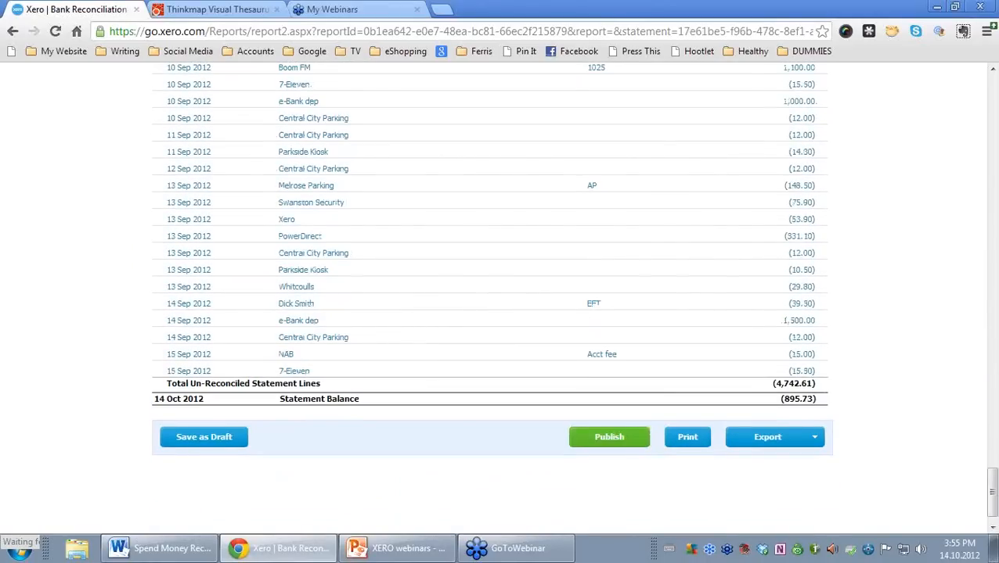
mouse_move(232, 407)
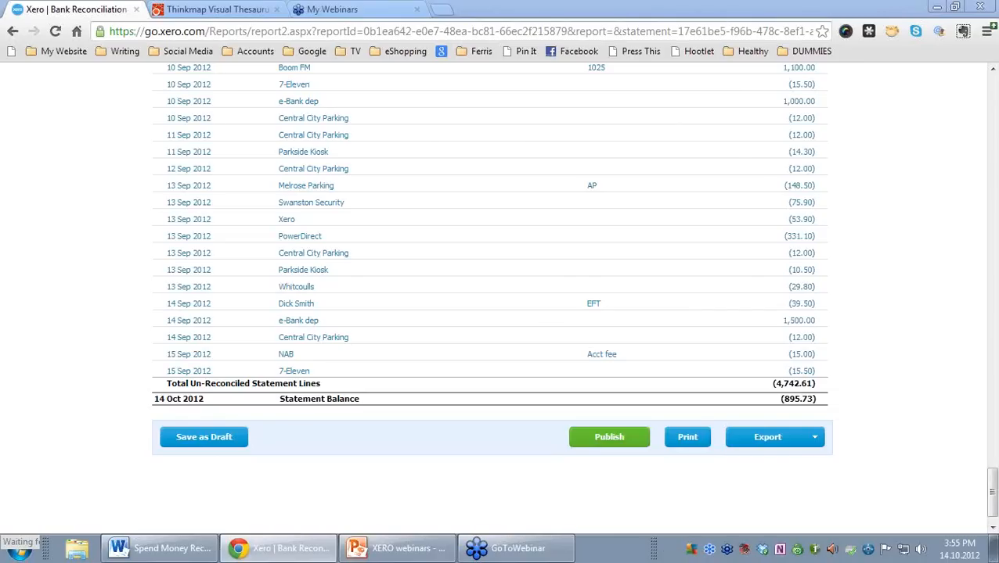
mouse_move(795, 423)
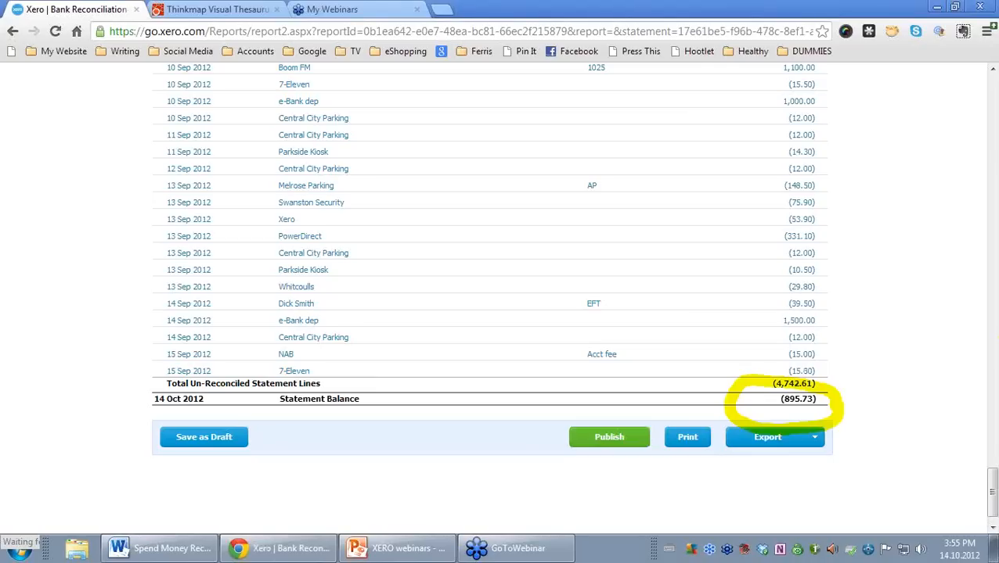
mouse_move(986, 523)
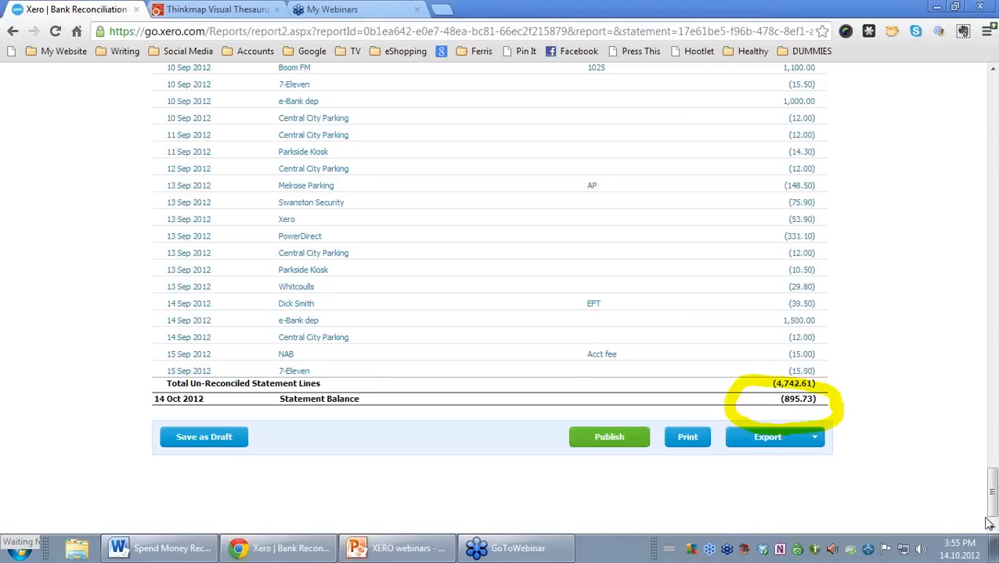
scroll("up", 3)
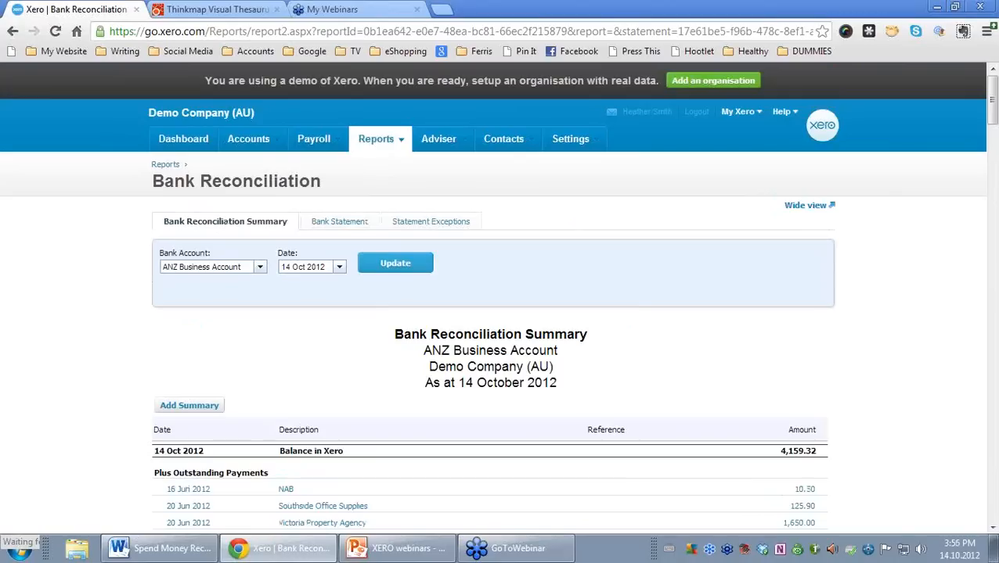
Step: Switch the report to the Bank Statement view for ANZ Business Account
left_click(805, 205)
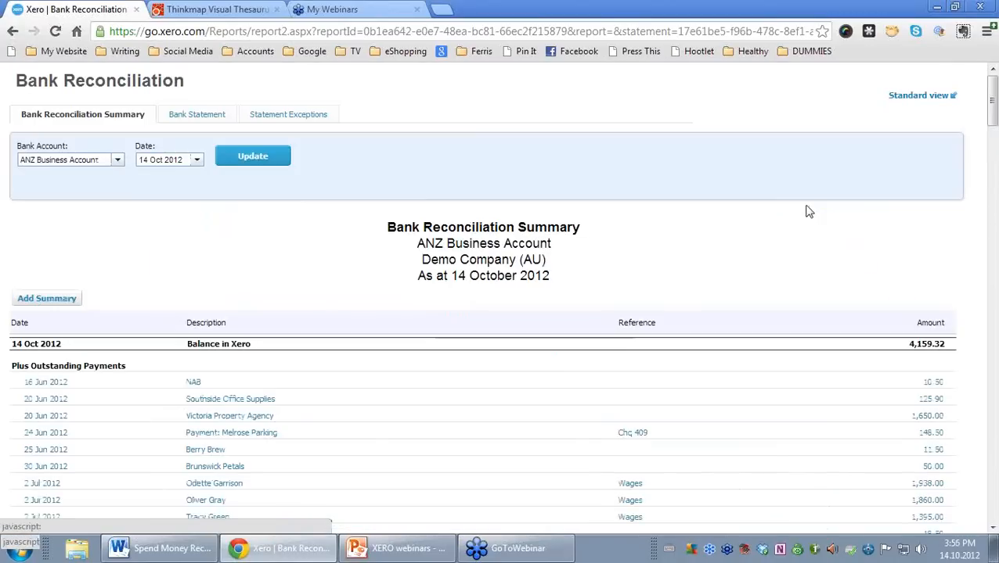
scroll("down", 3)
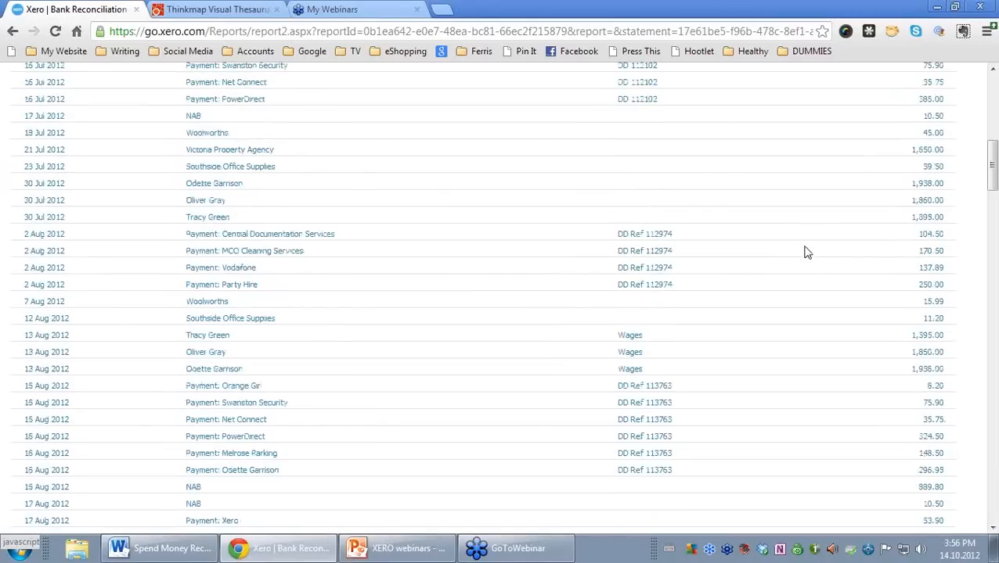
mouse_move(873, 295)
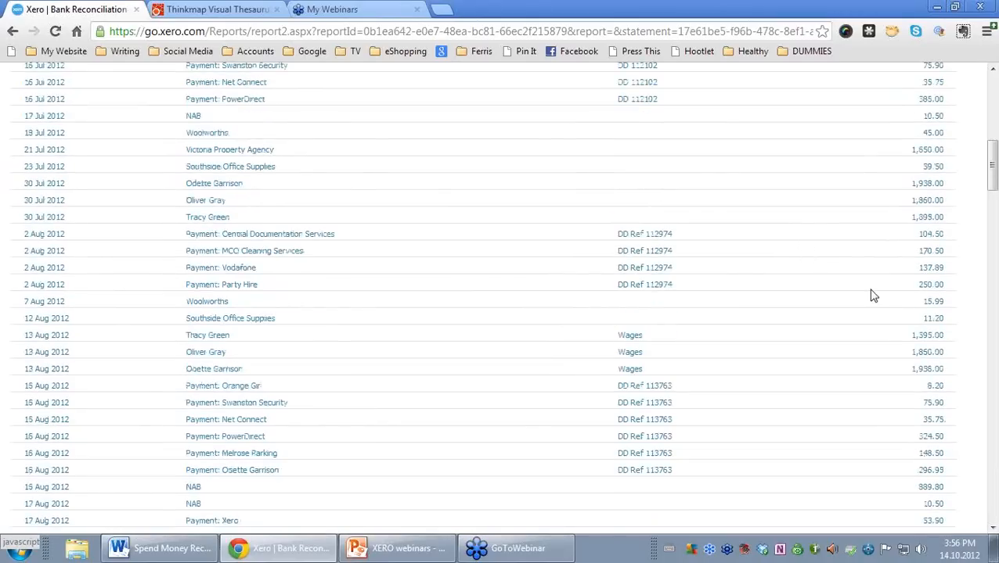
left_click(197, 115)
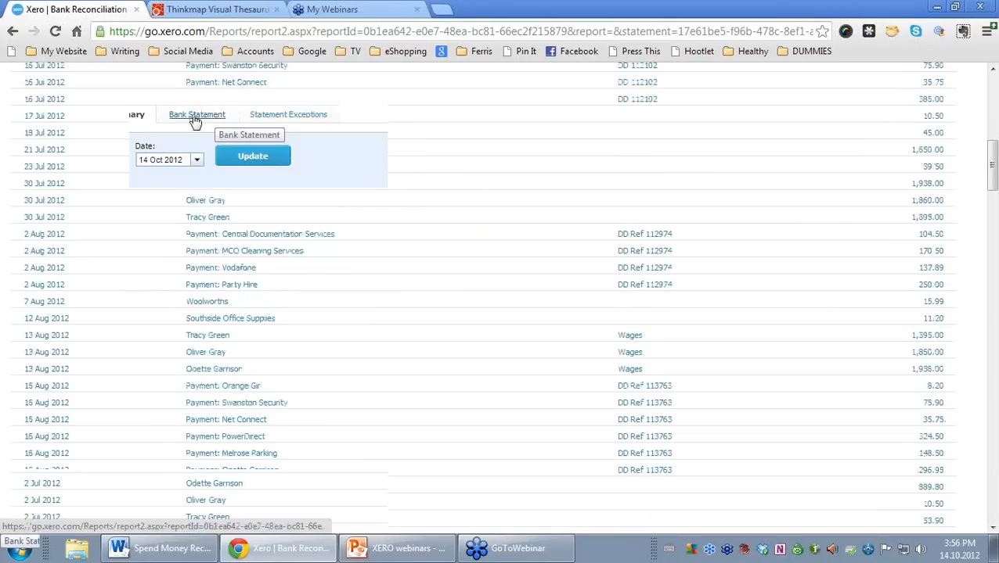
left_click(81, 114)
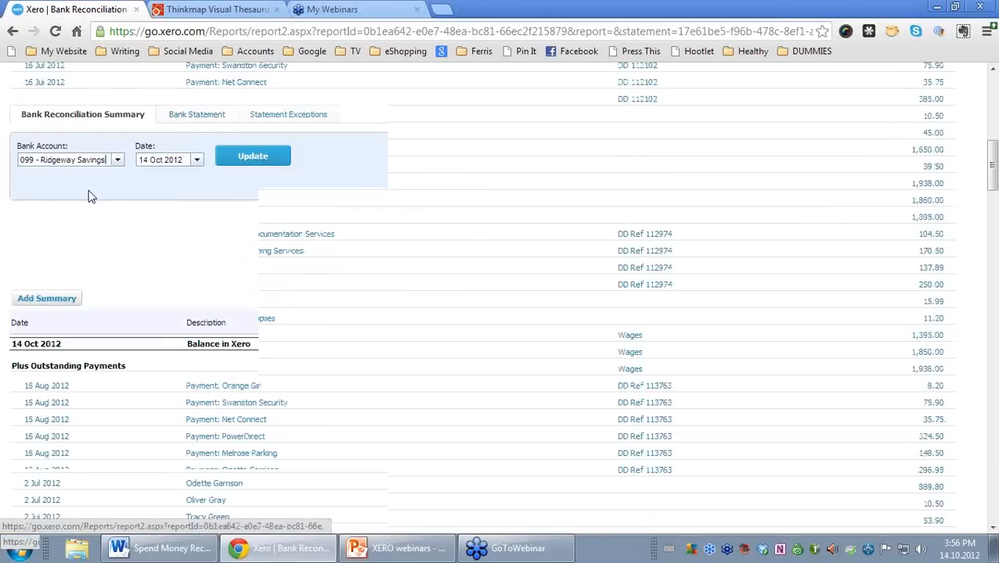
left_click(197, 114)
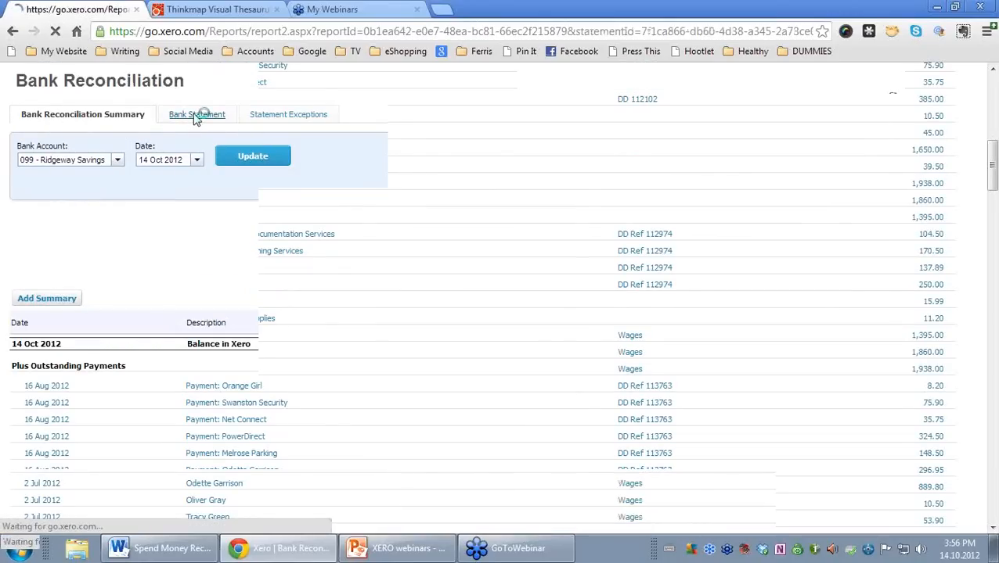
left_click(197, 114)
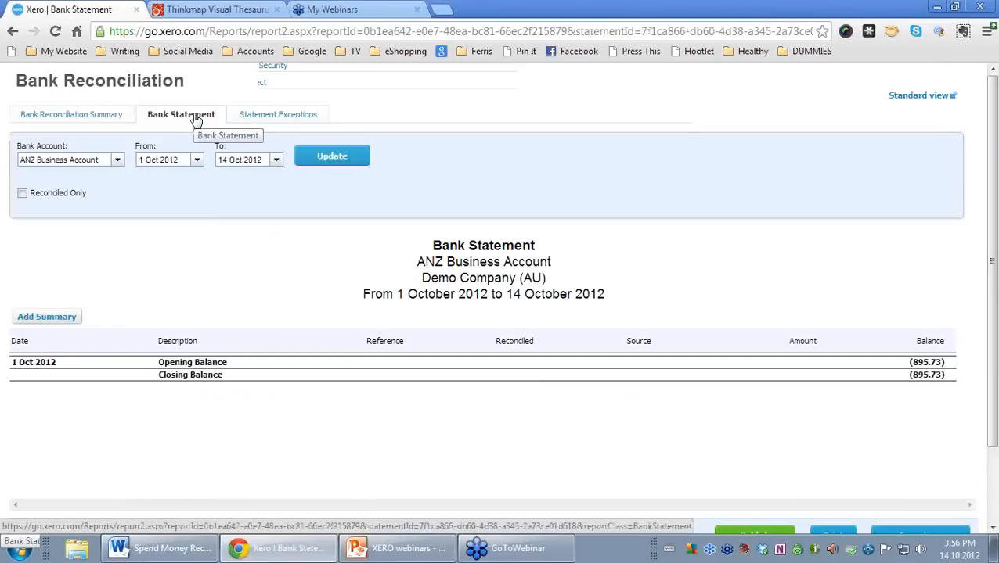
mouse_move(194, 125)
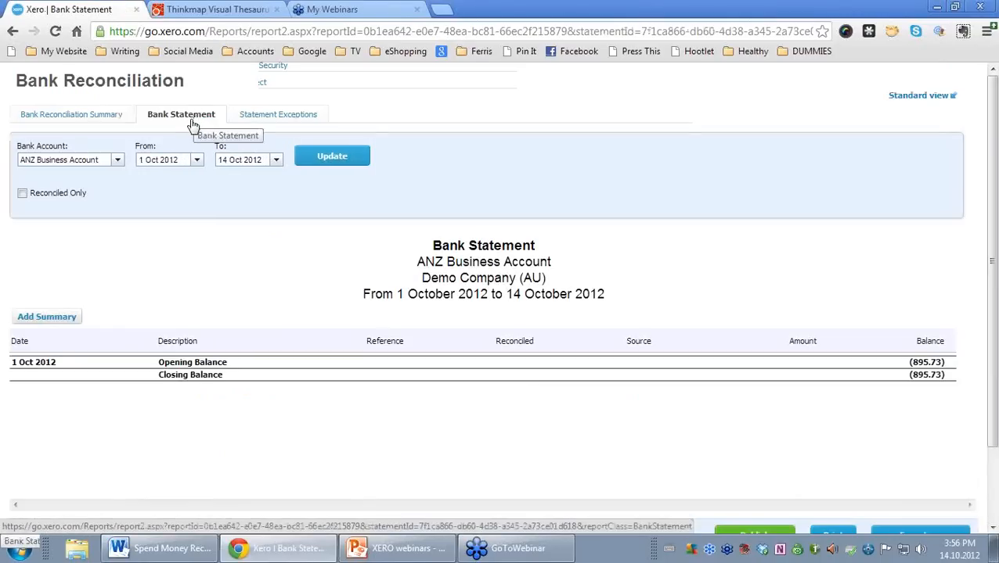
mouse_move(619, 278)
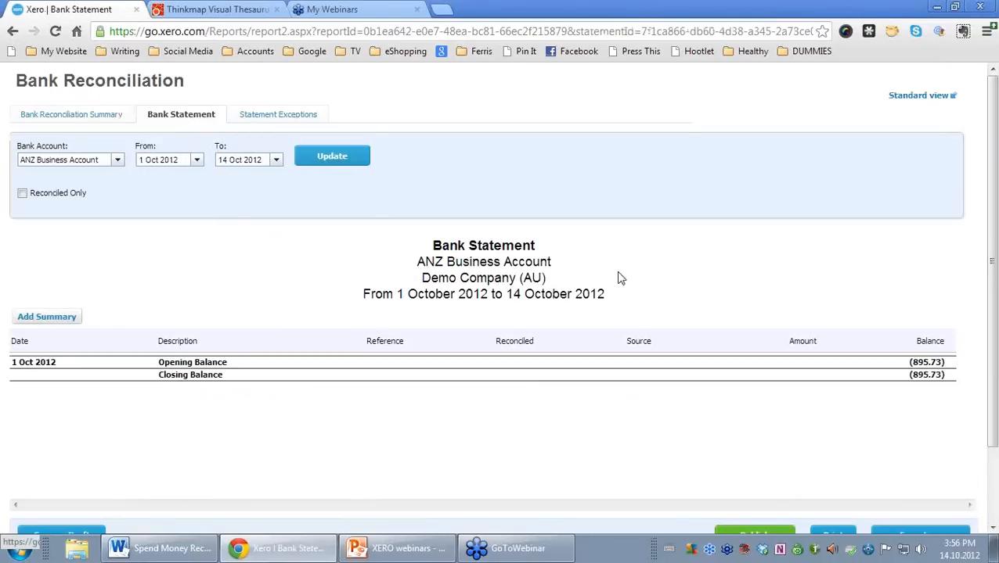
mouse_move(232, 237)
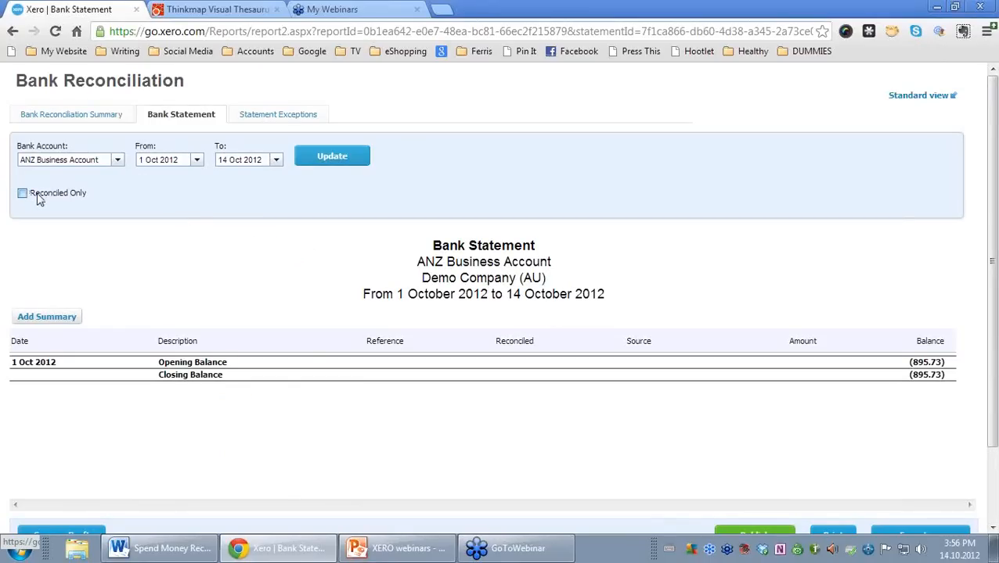
Step: Restrict to Reconciled Only lines from 1 Jan 2012 to 14 Oct 2012 and update the statement
left_click(169, 160)
type("Aug")
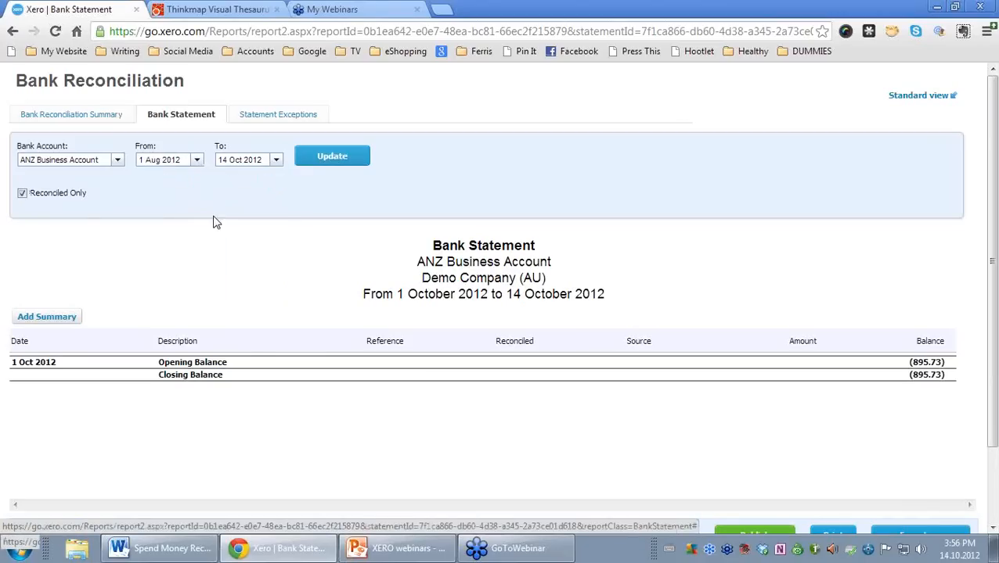
left_click(198, 159)
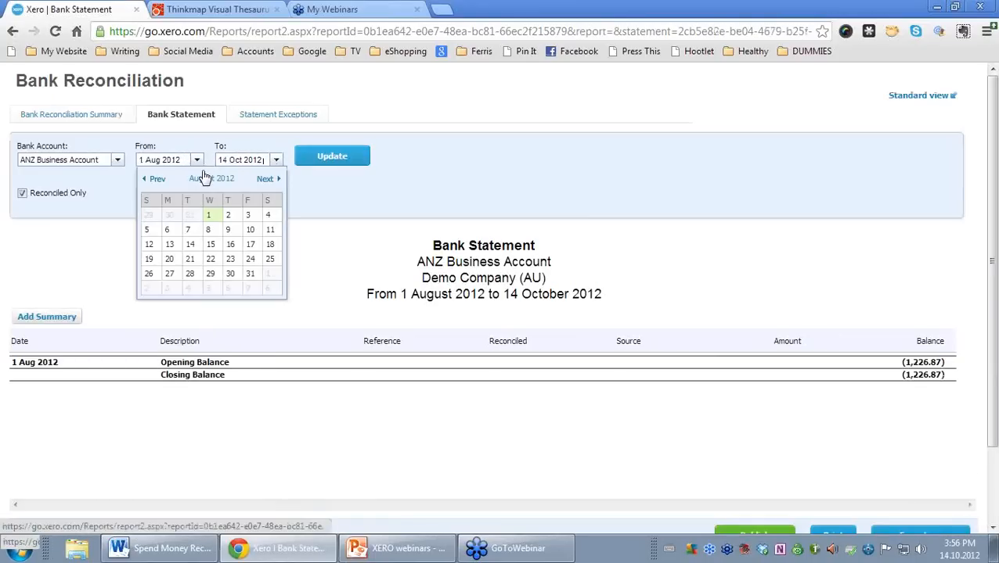
left_click(156, 179)
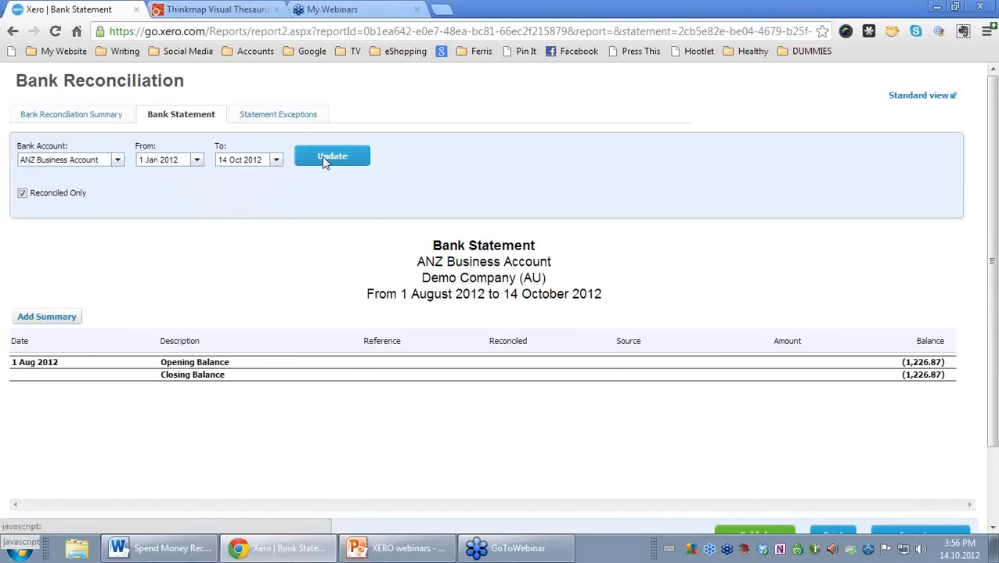
left_click(332, 157)
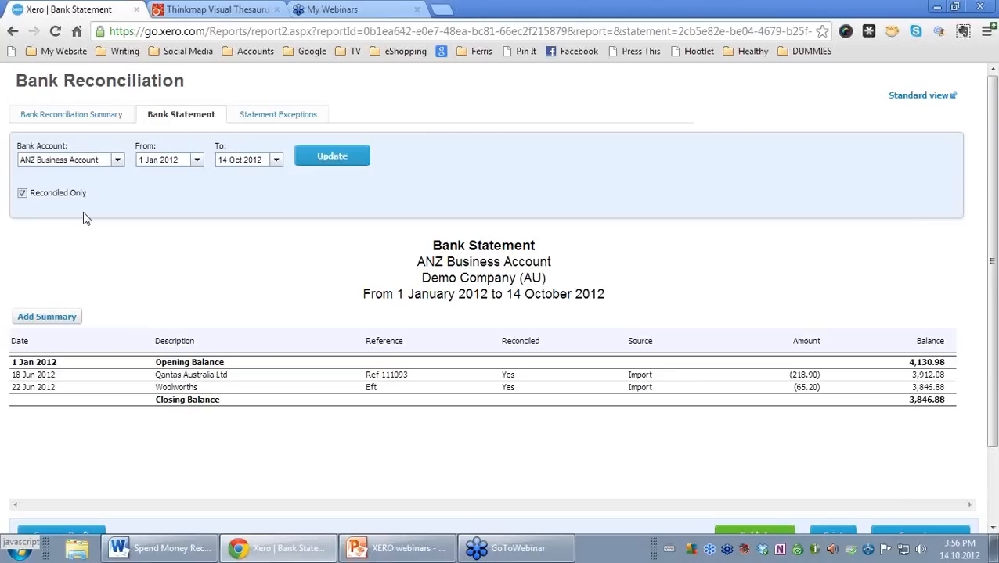
mouse_move(942, 368)
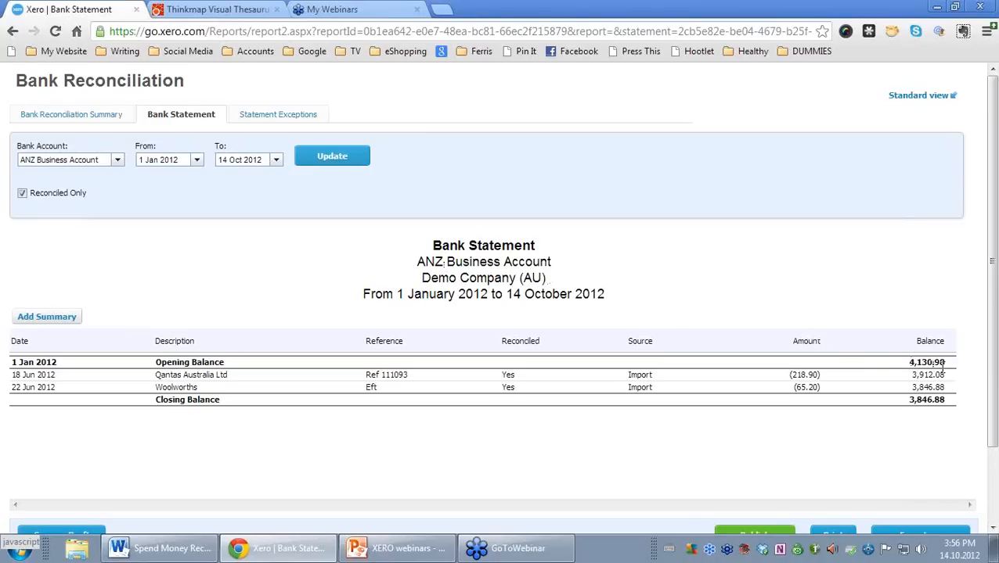
mouse_move(948, 374)
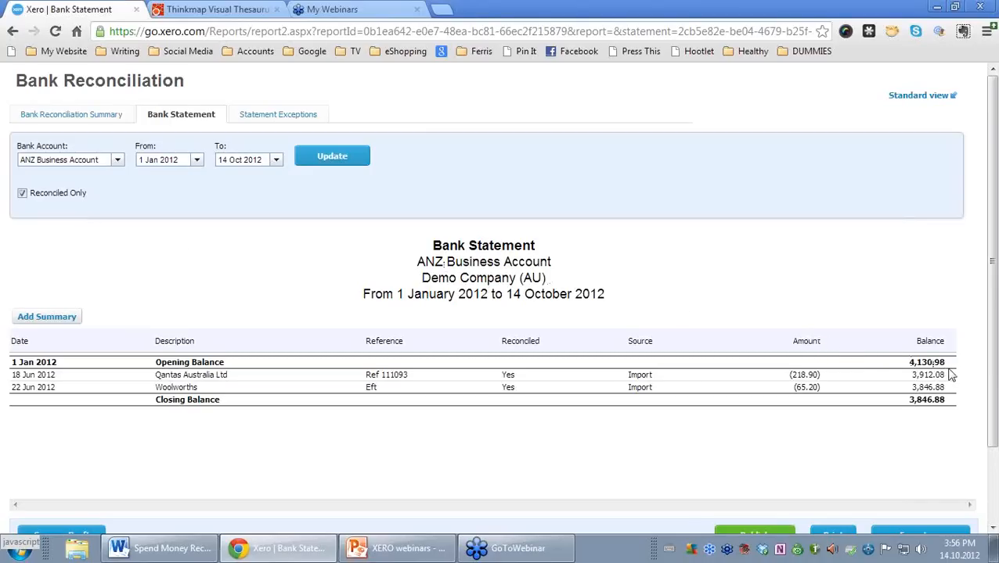
mouse_move(251, 376)
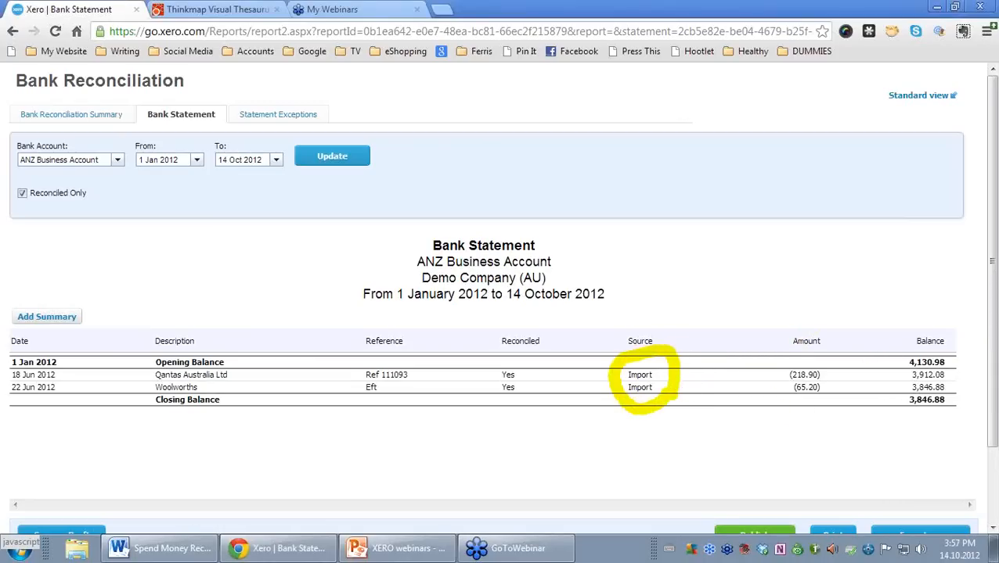
mouse_move(656, 316)
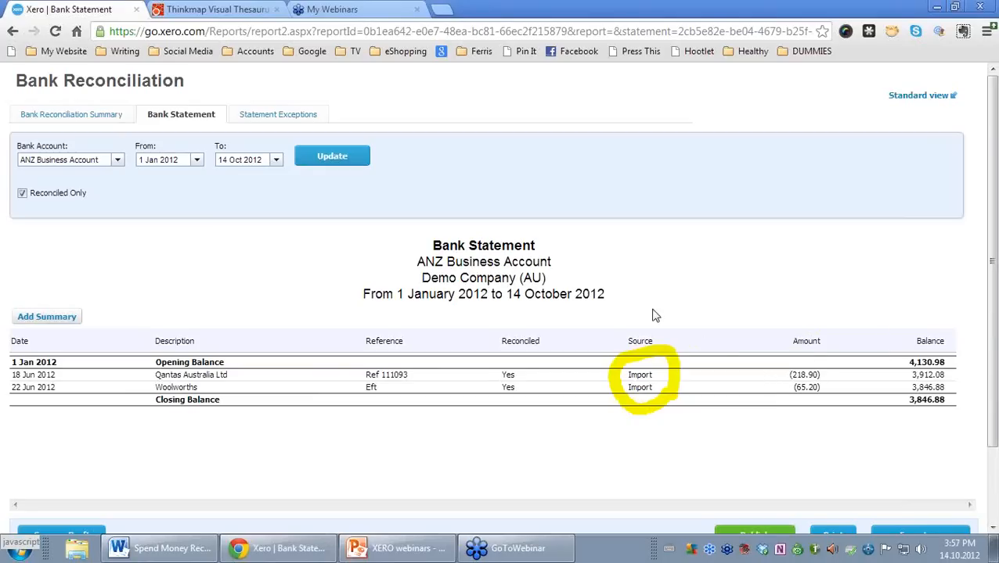
mouse_move(230, 231)
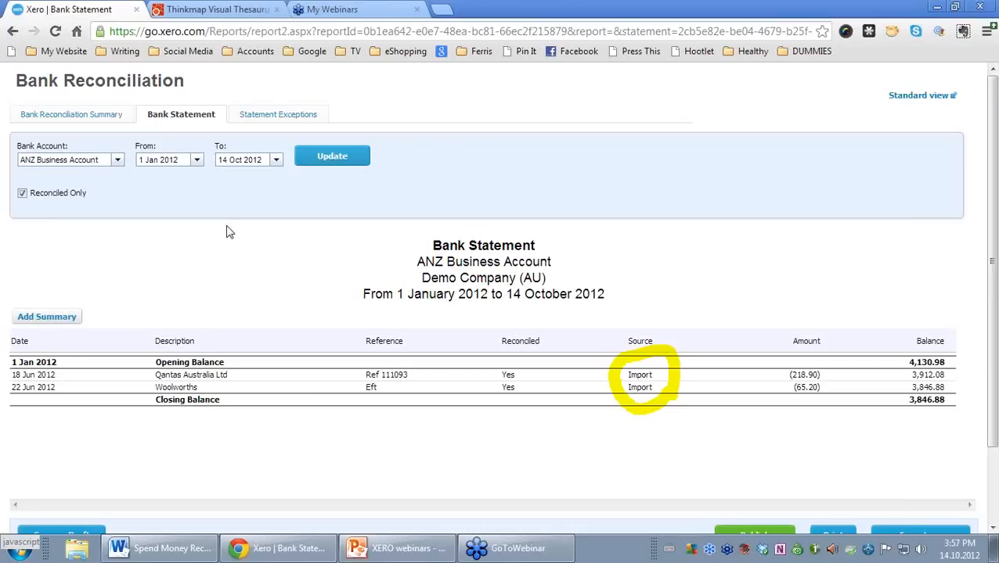
mouse_move(134, 175)
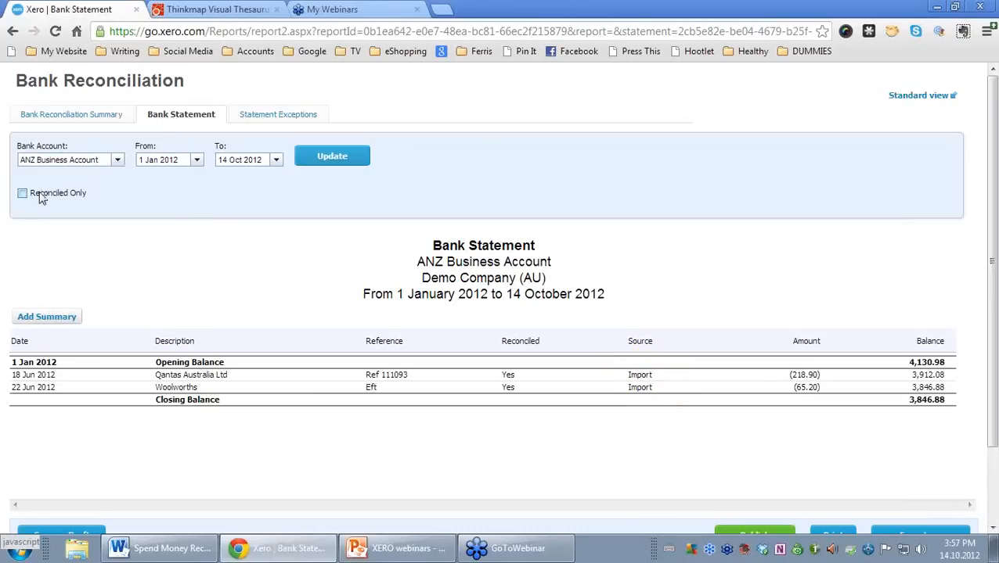
Step: Clear Reconciled Only and update so all statement lines for the same range are listed
left_click(332, 156)
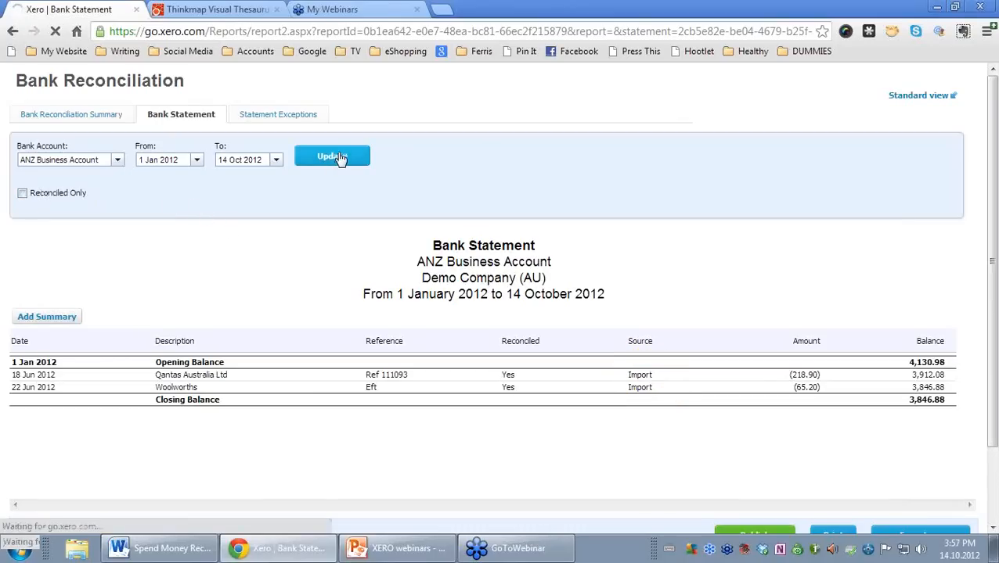
left_click(332, 156)
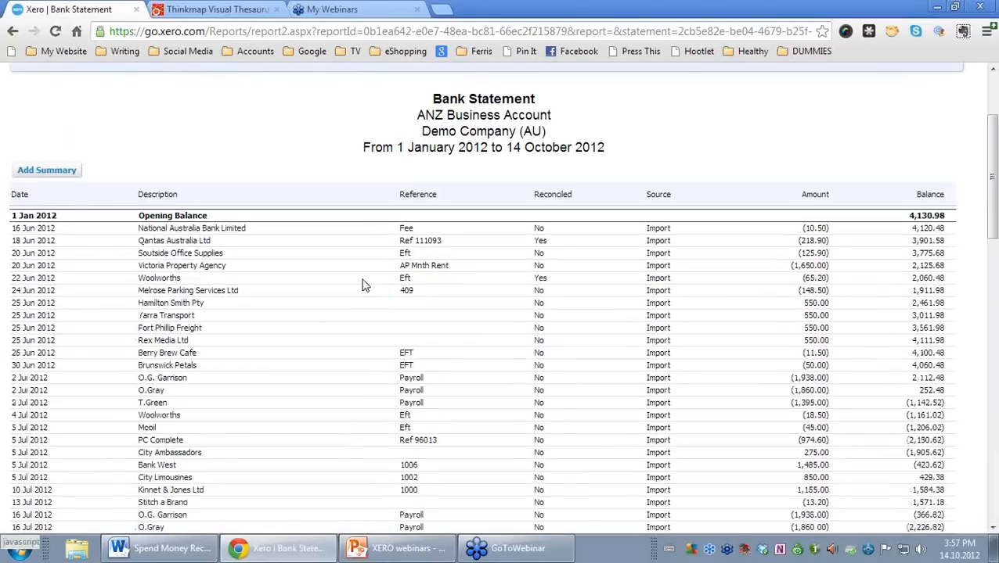
scroll("down", 3)
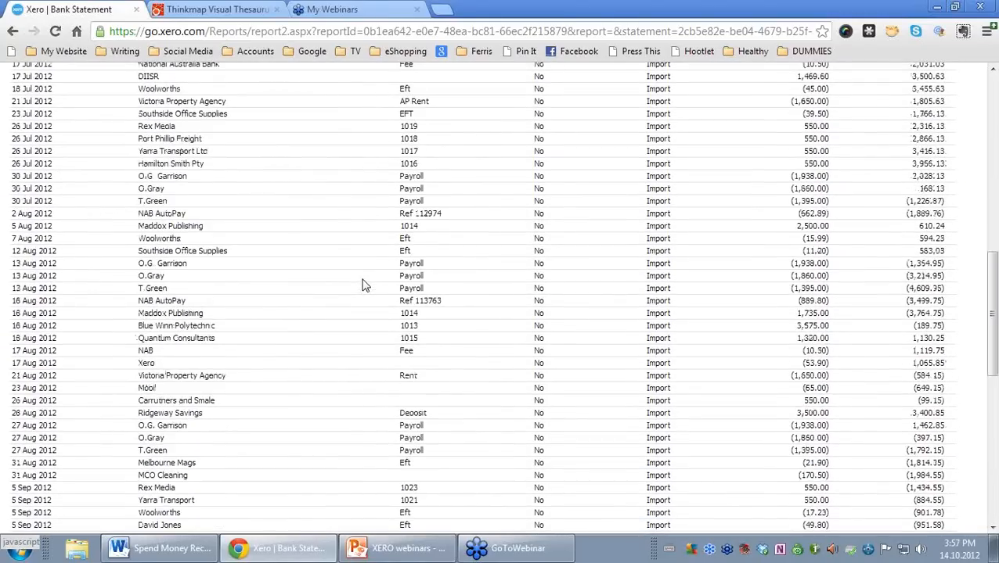
scroll("down", 3)
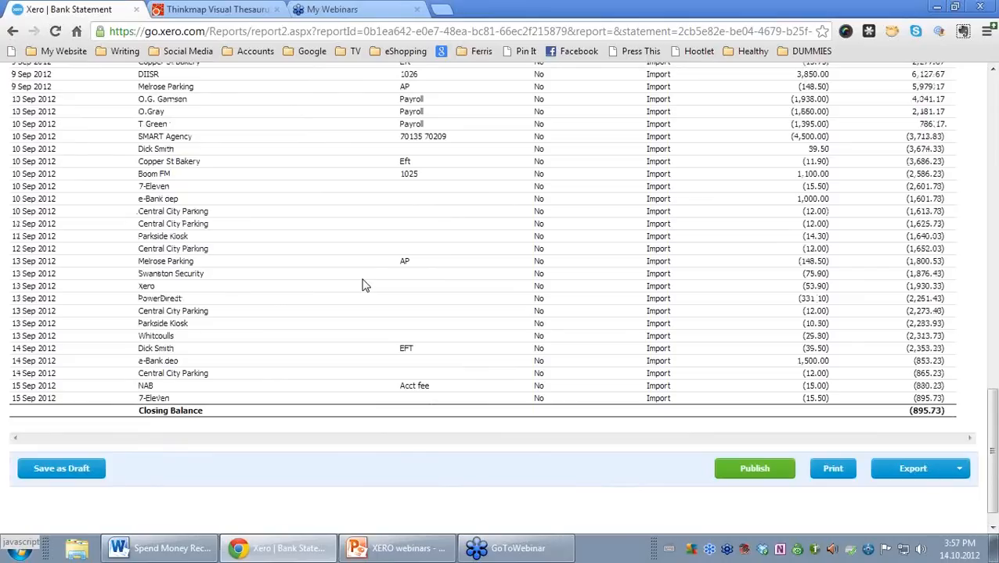
scroll("up", 3)
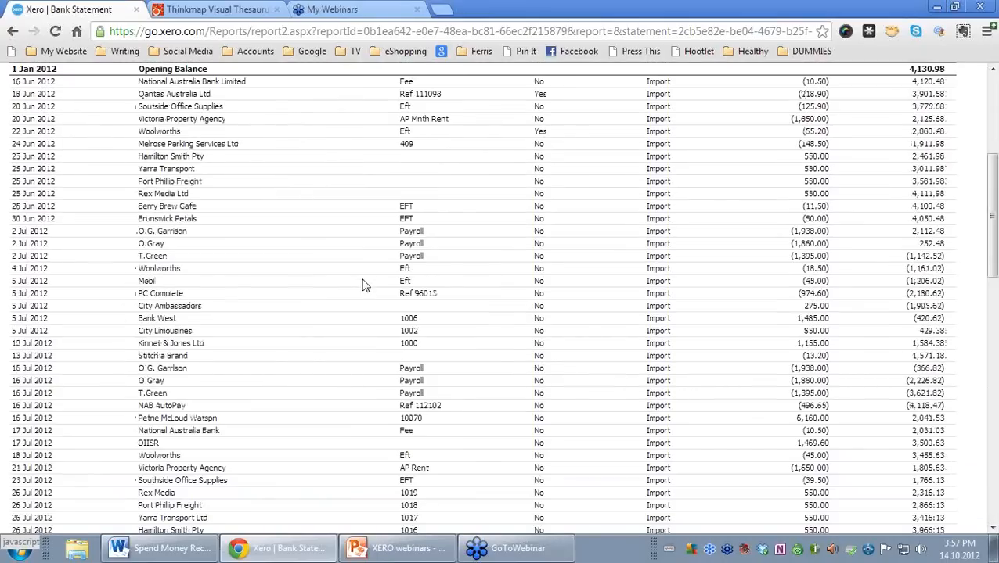
scroll("up", 3)
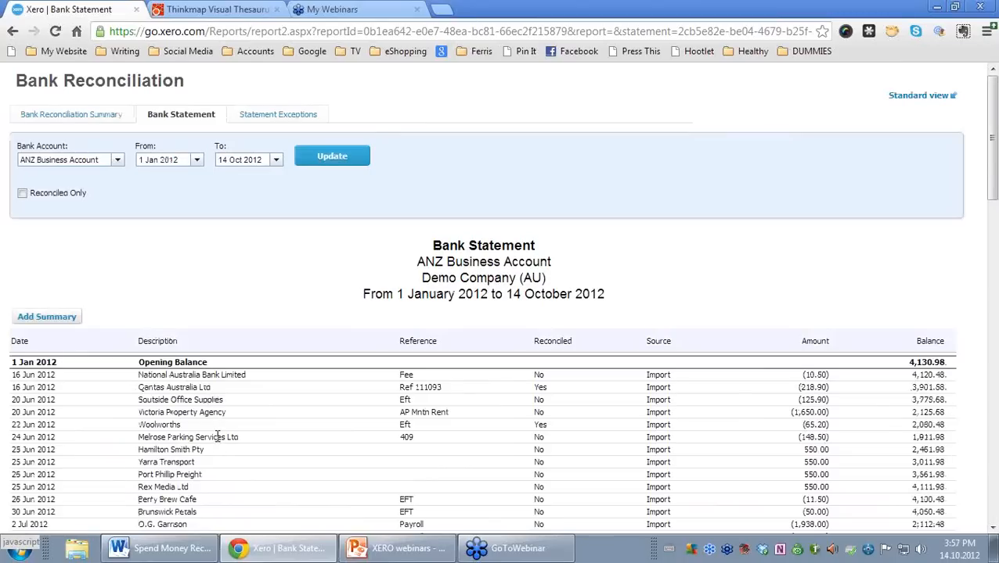
mouse_move(278, 114)
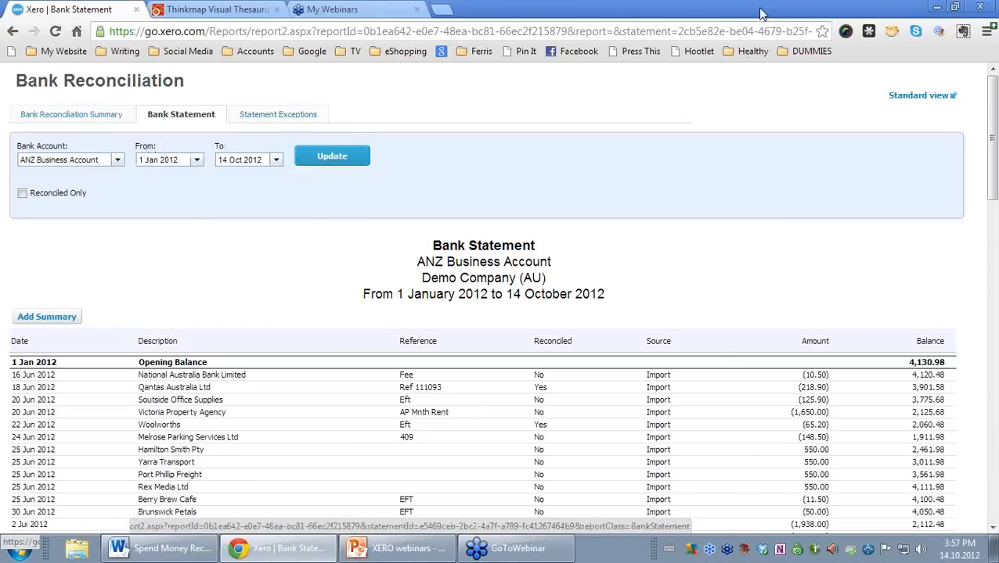
Step: Show the Statement Exceptions report for 099 - Ridgeway Savings, 1 Jan to 14 Oct 2012
left_click(955, 8)
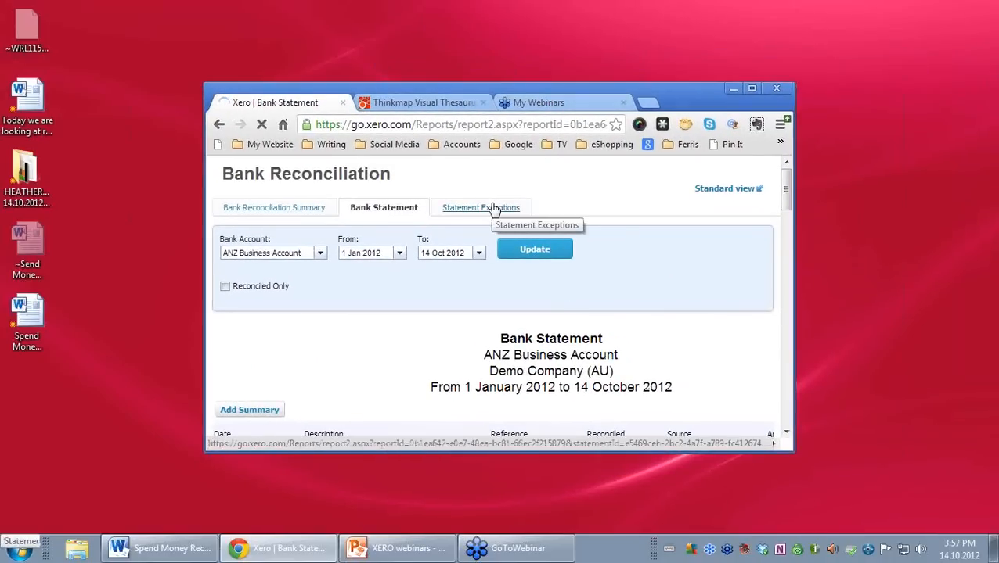
left_click(479, 207)
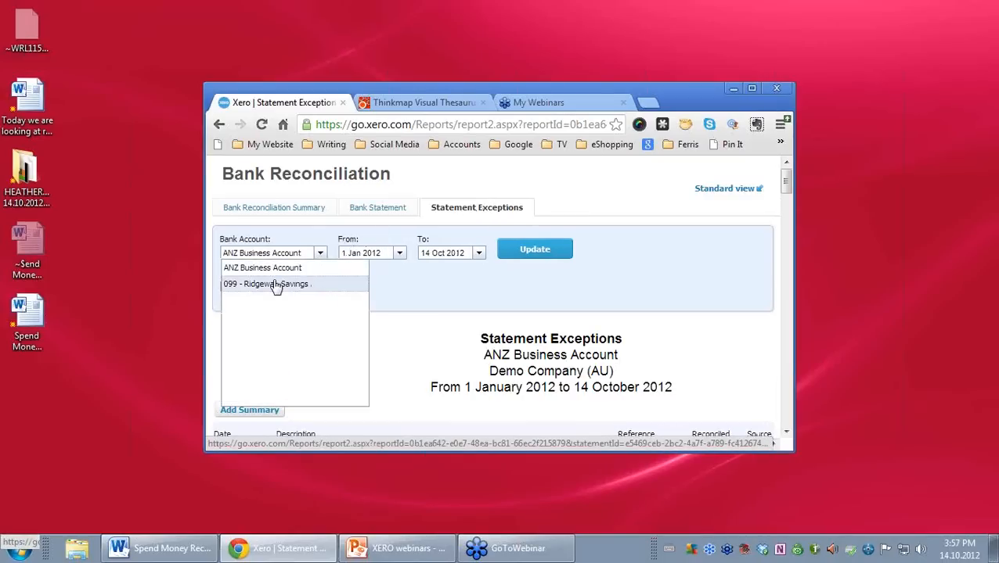
left_click(266, 283)
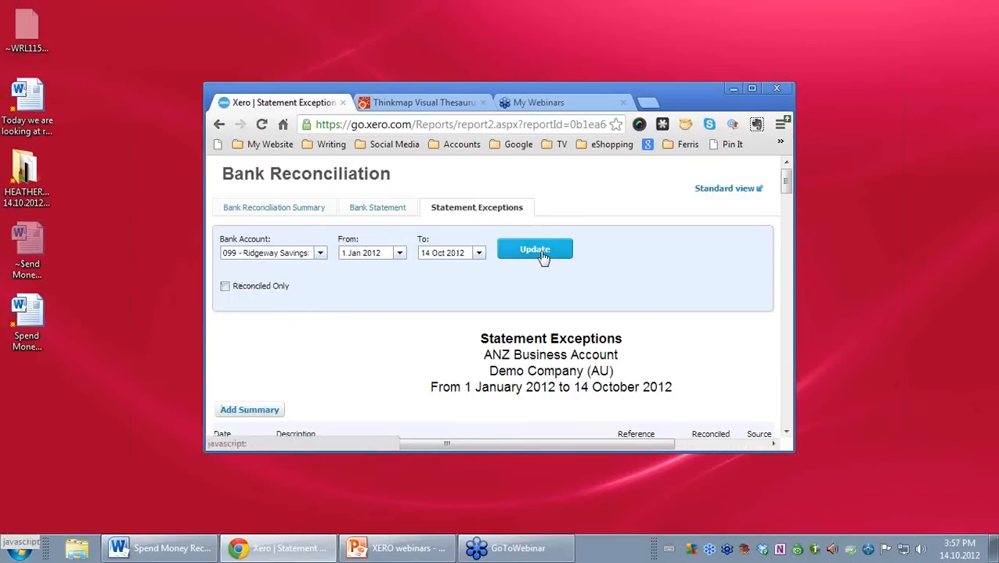
left_click(536, 249)
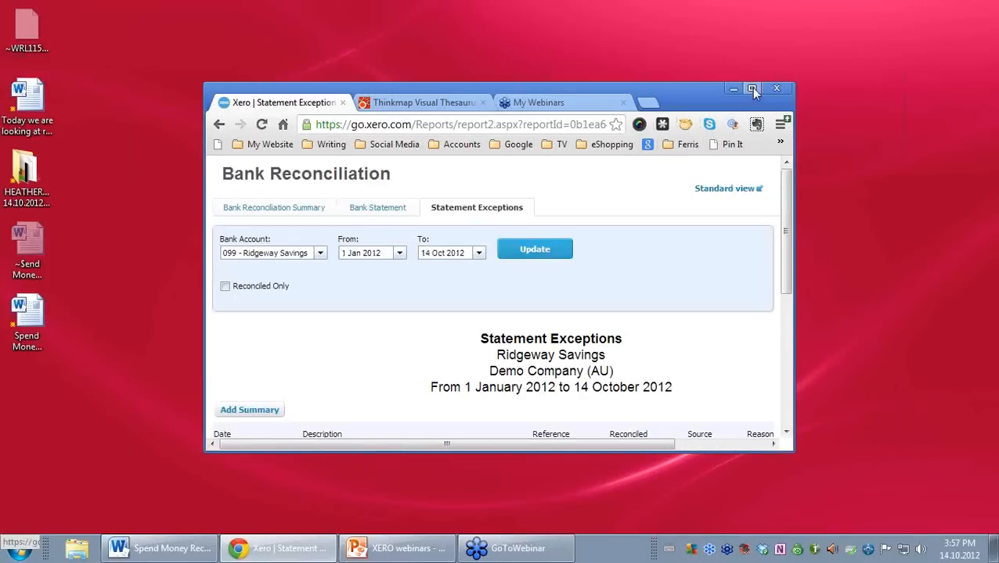
Step: Maximise the browser window and review the manually sourced reconciled lines
left_click(751, 88)
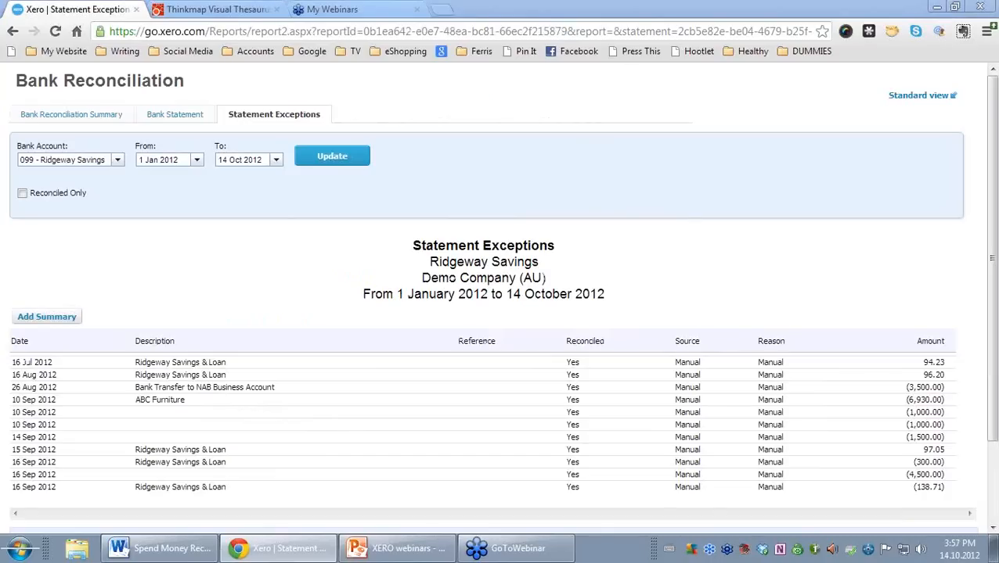
scroll("up", 3)
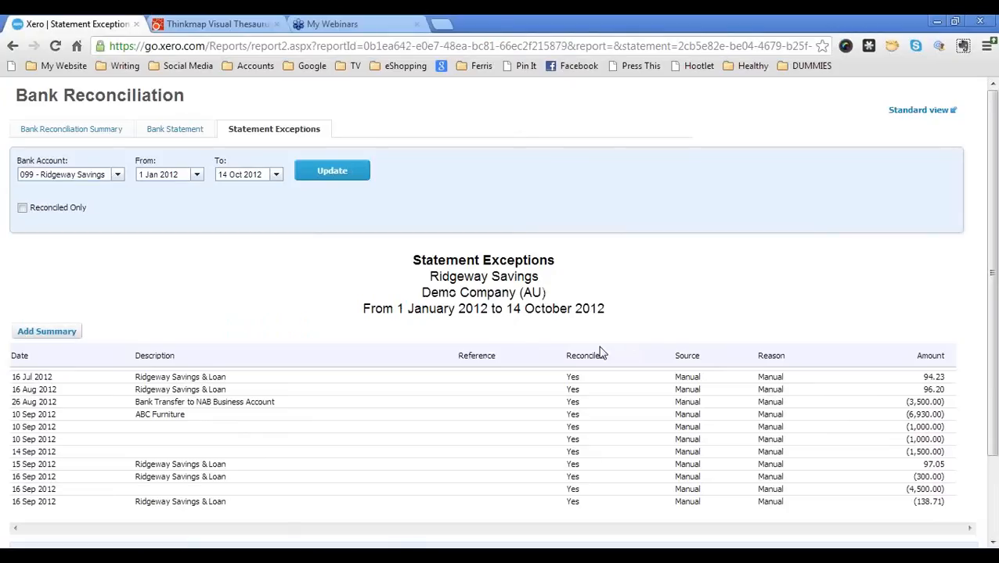
mouse_move(615, 350)
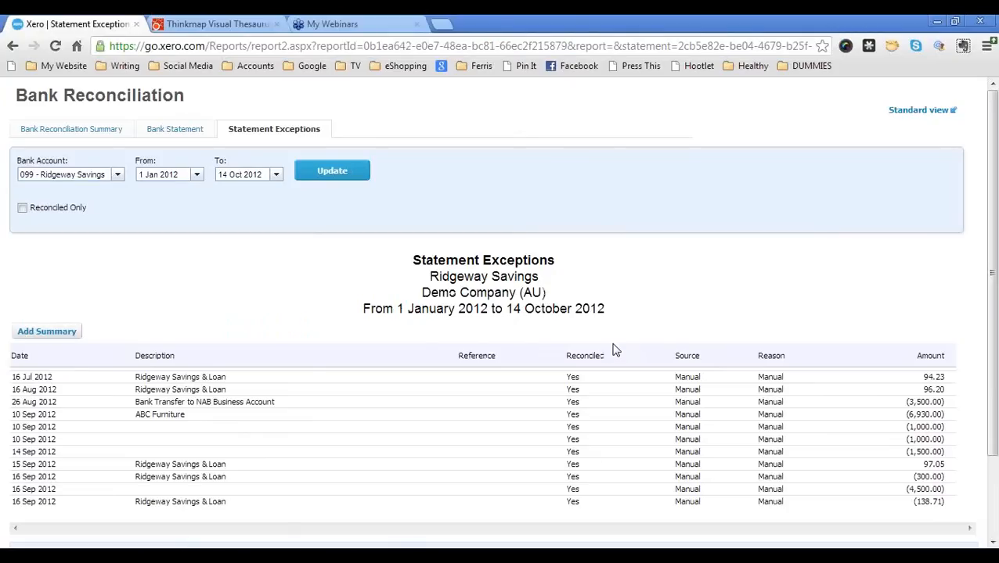
mouse_move(64, 500)
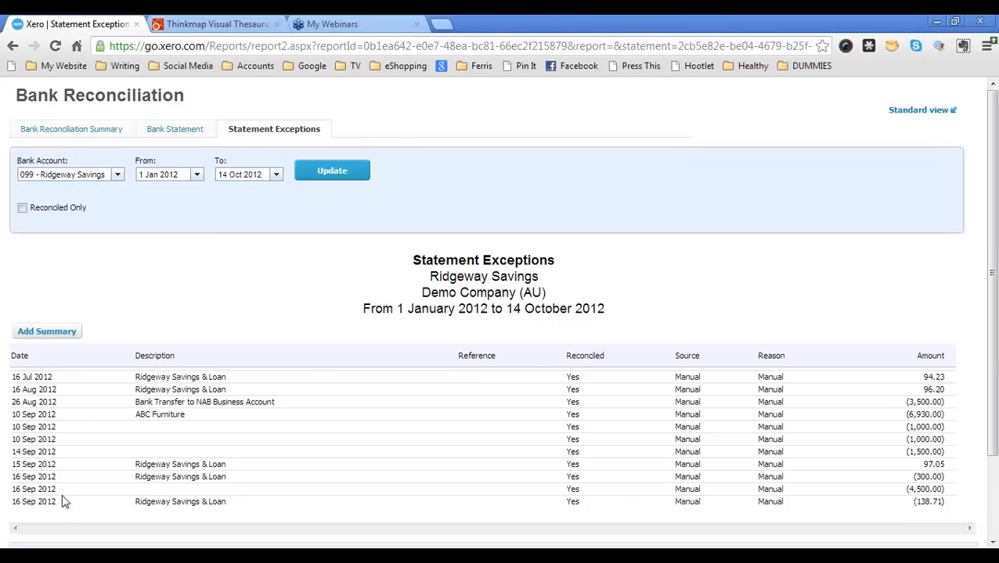
mouse_move(197, 497)
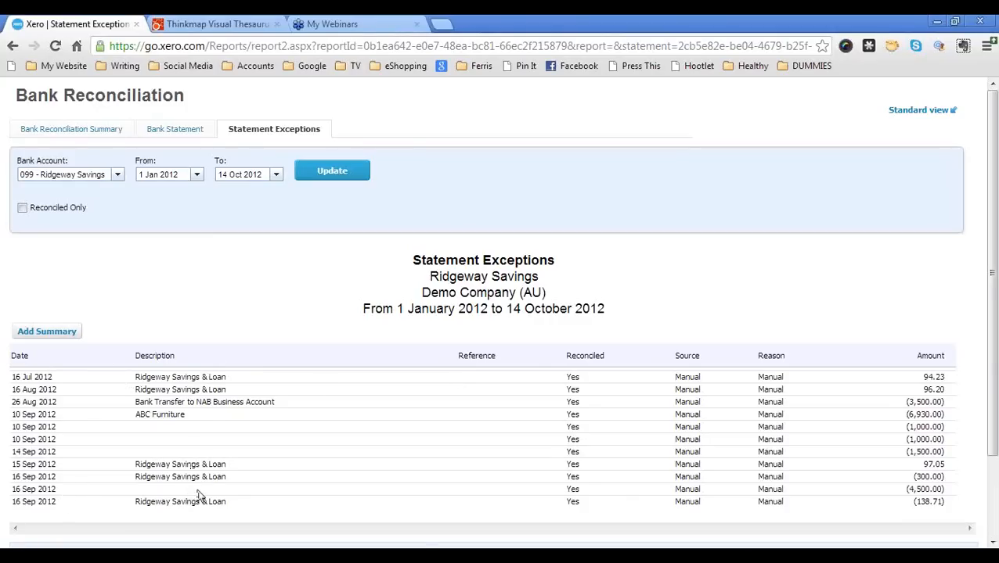
mouse_move(523, 465)
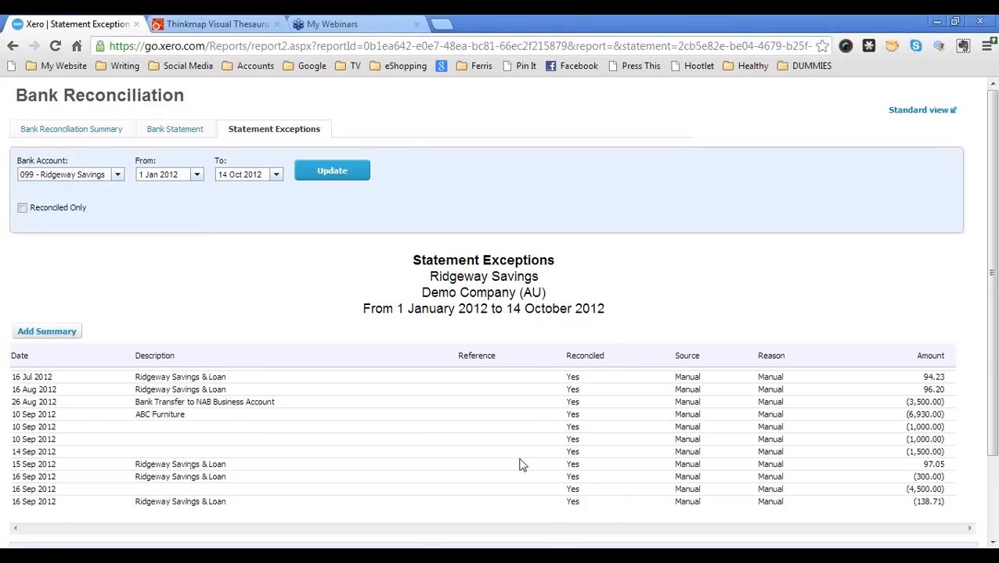
mouse_move(814, 377)
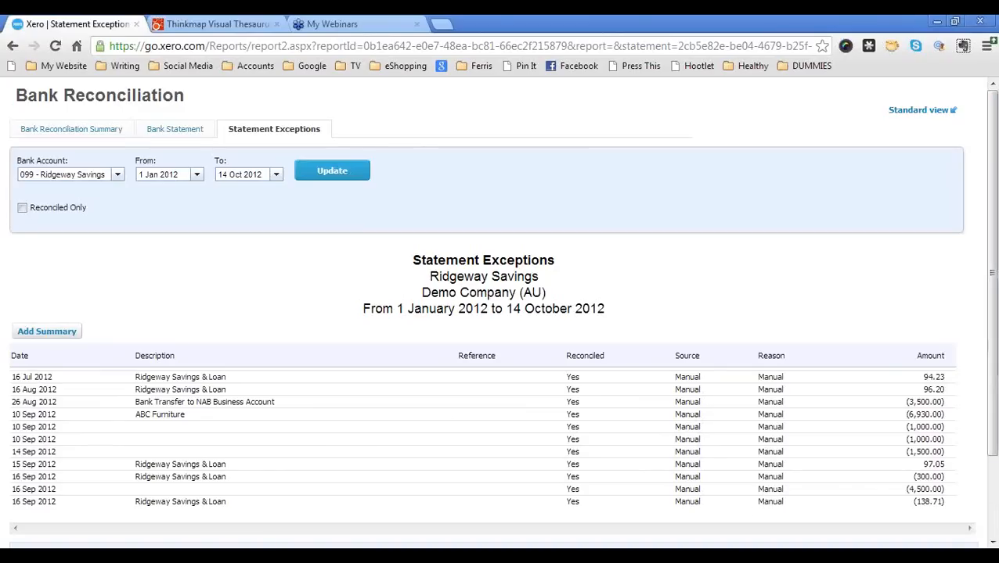
scroll("down", 3)
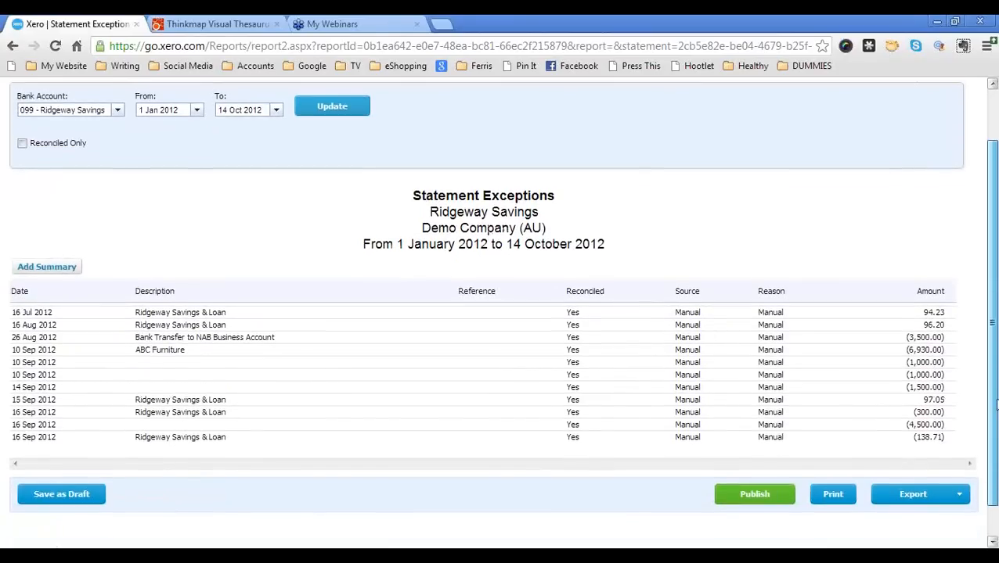
scroll("up", 3)
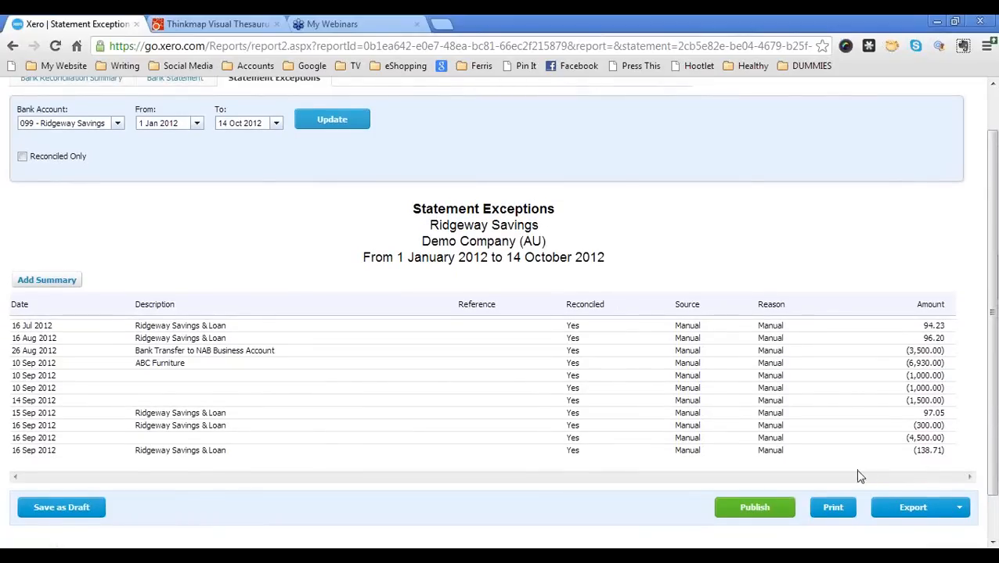
mouse_move(792, 451)
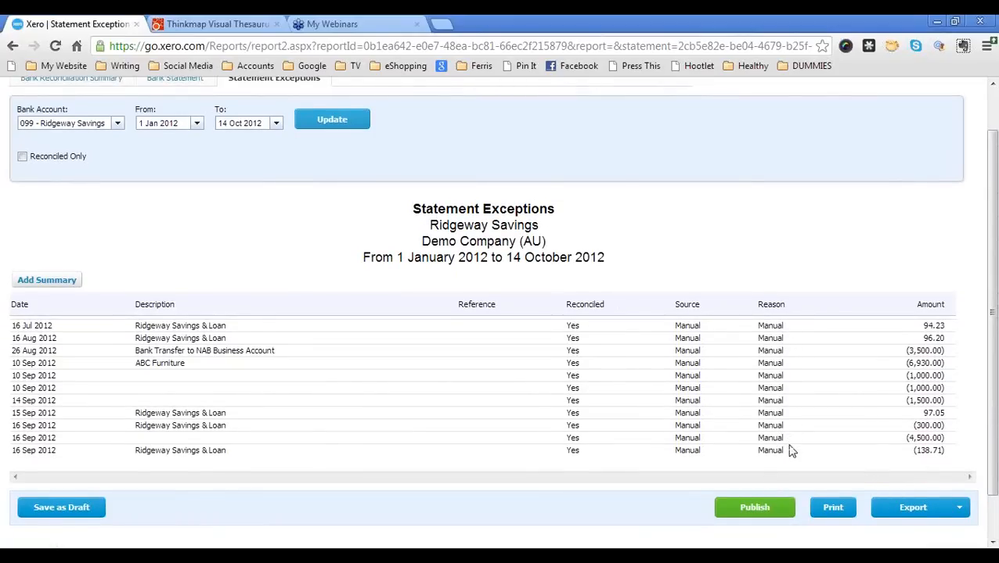
scroll("up", 3)
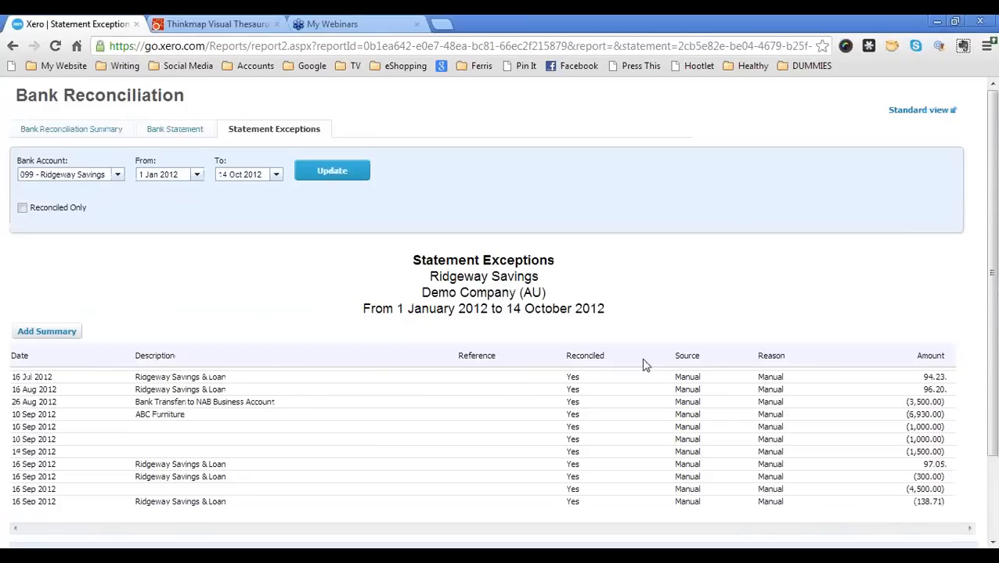
mouse_move(65, 280)
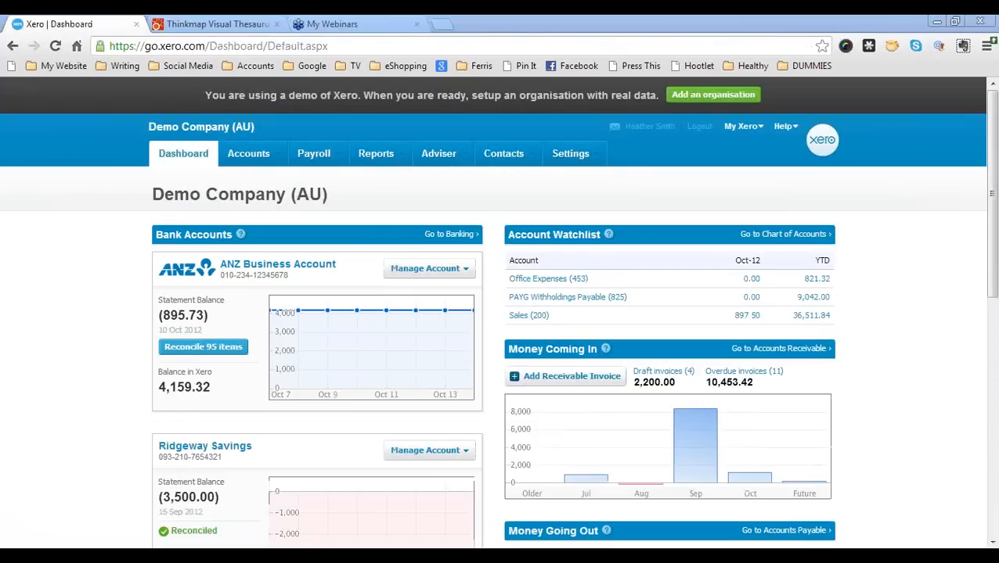
mouse_move(296, 274)
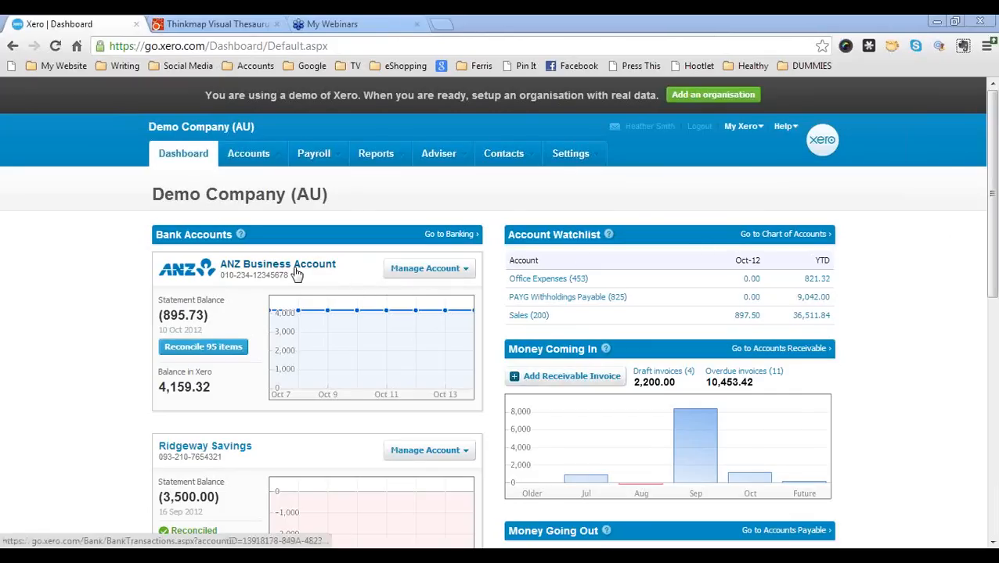
Step: Open the ANZ Business Account transaction list and locate the 22 Jun 2012 Woolworths row
left_click(277, 263)
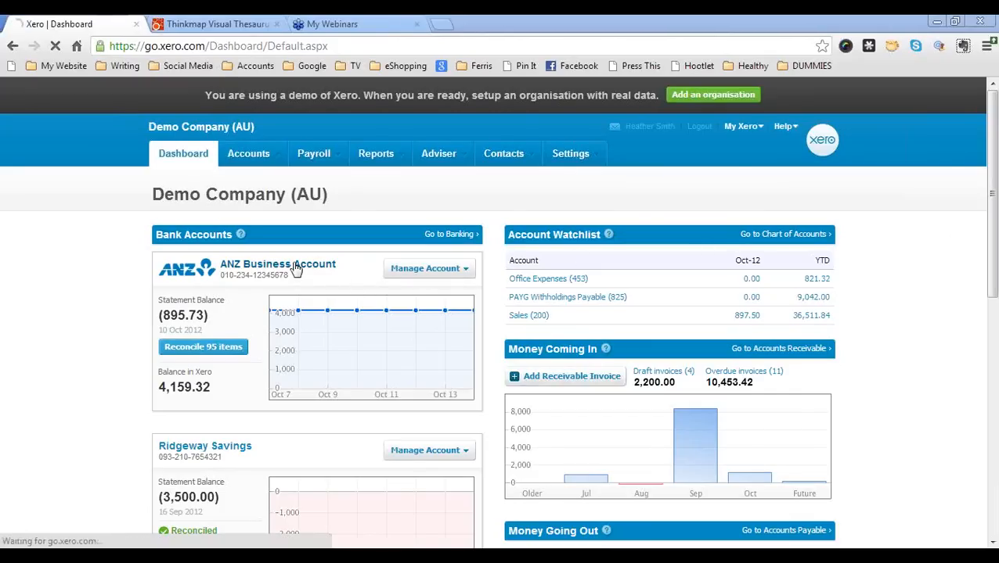
left_click(277, 263)
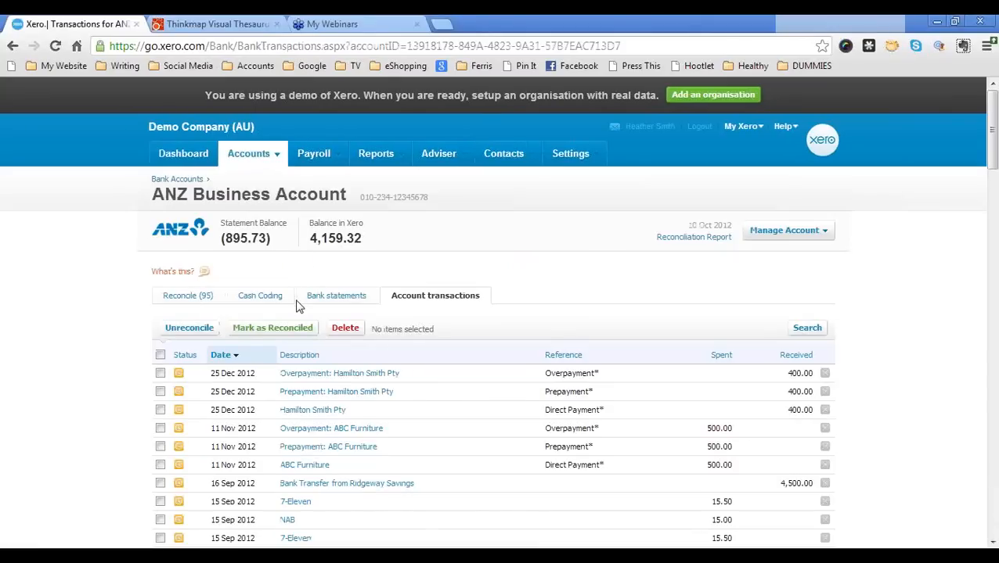
mouse_move(669, 282)
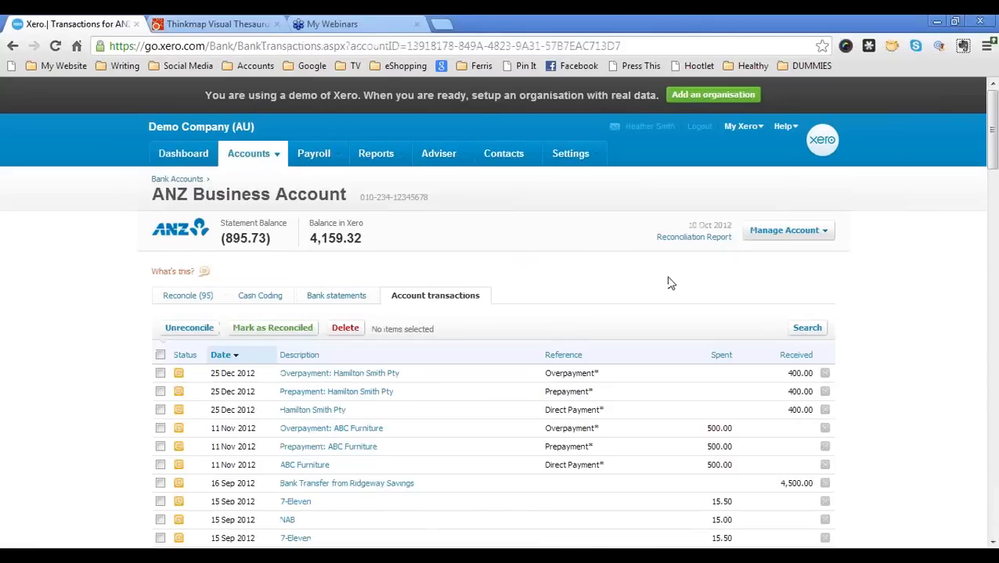
scroll("down", 3)
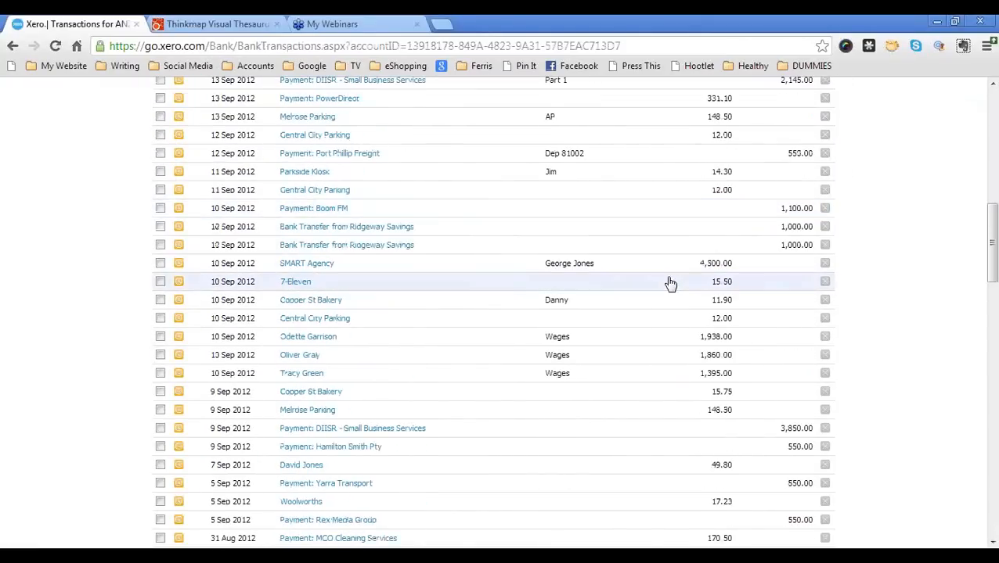
scroll("down", 3)
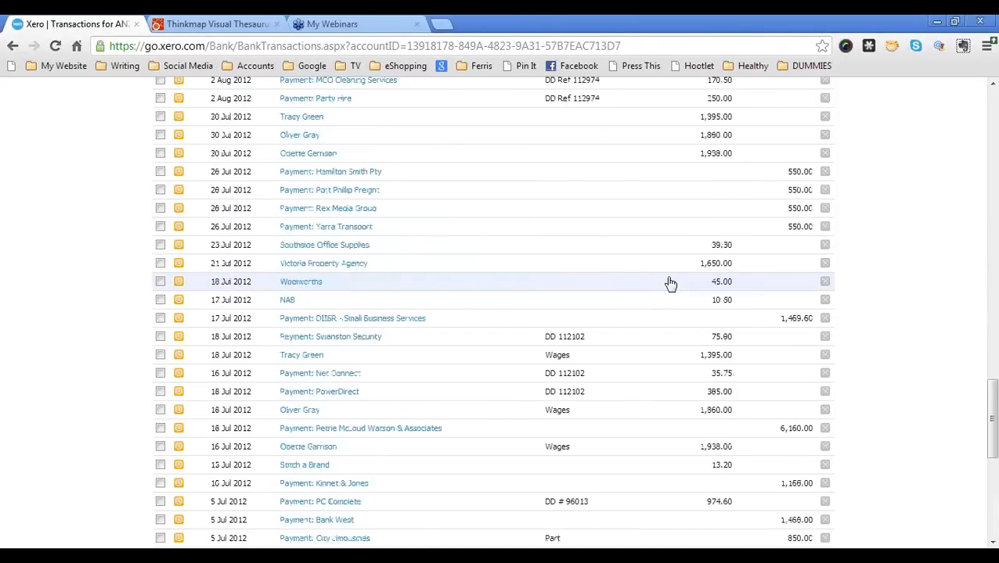
scroll("down", 3)
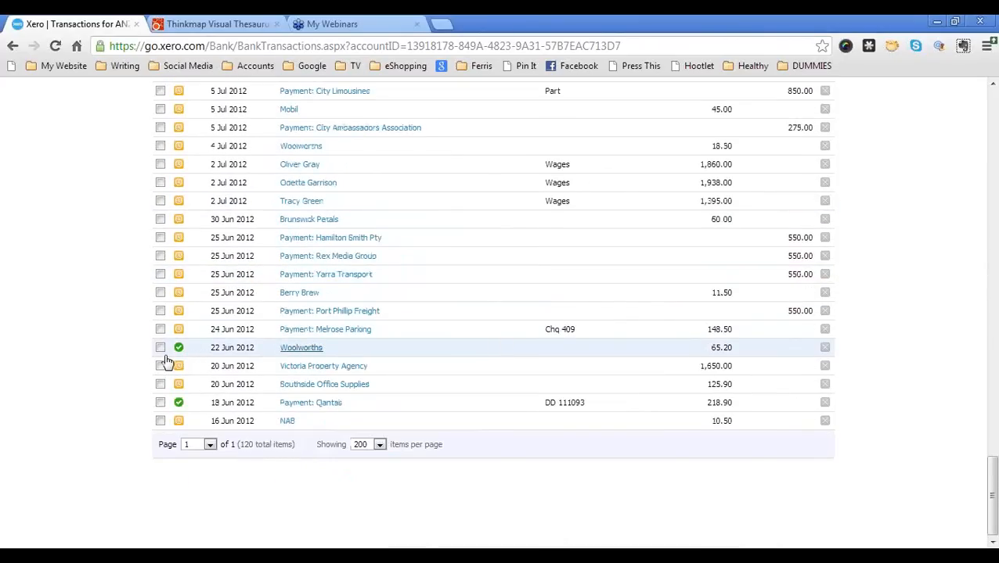
scroll("up", 3)
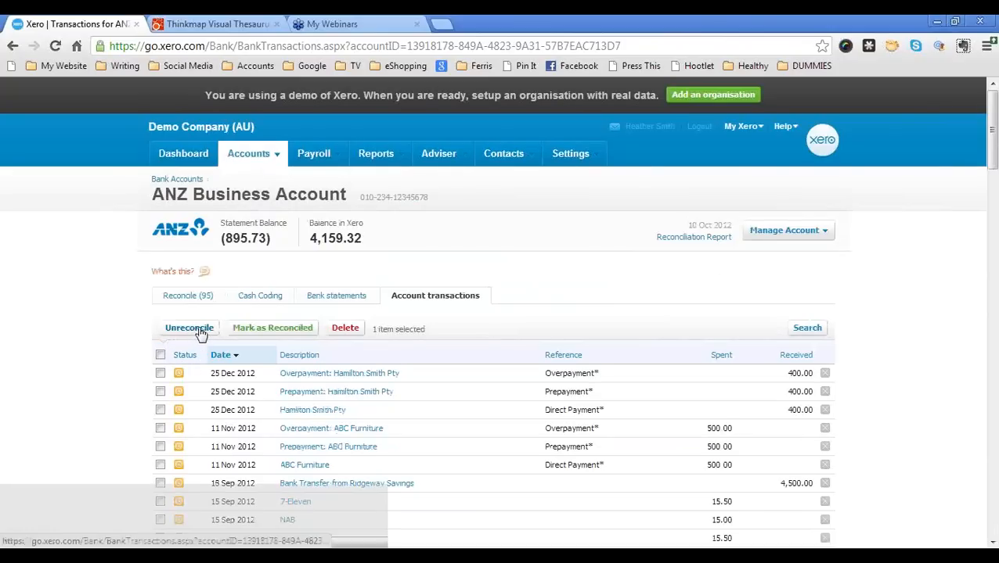
Step: Un-reconcile the 65.20 Woolworths transaction and confirm it in the dialog
left_click(188, 328)
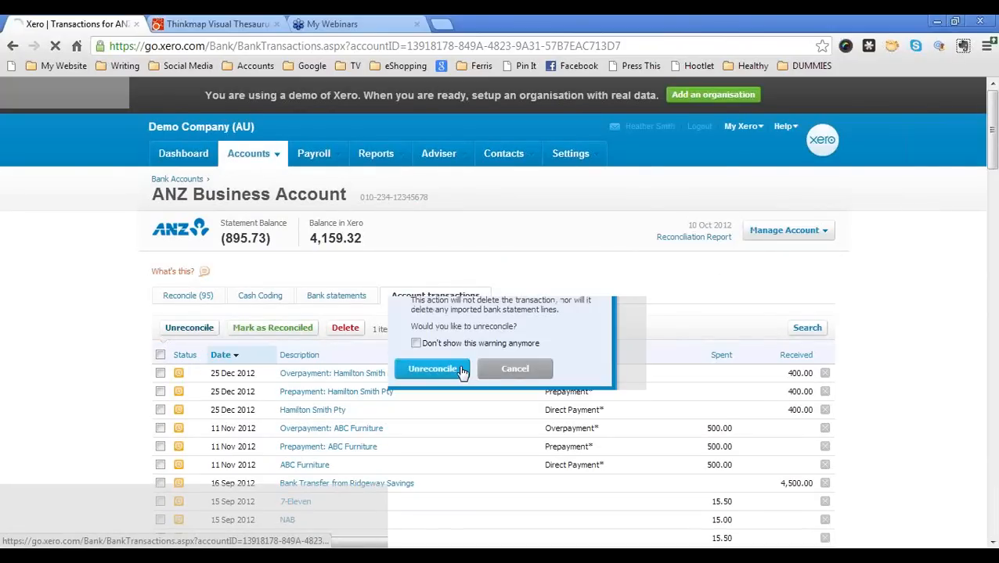
left_click(432, 370)
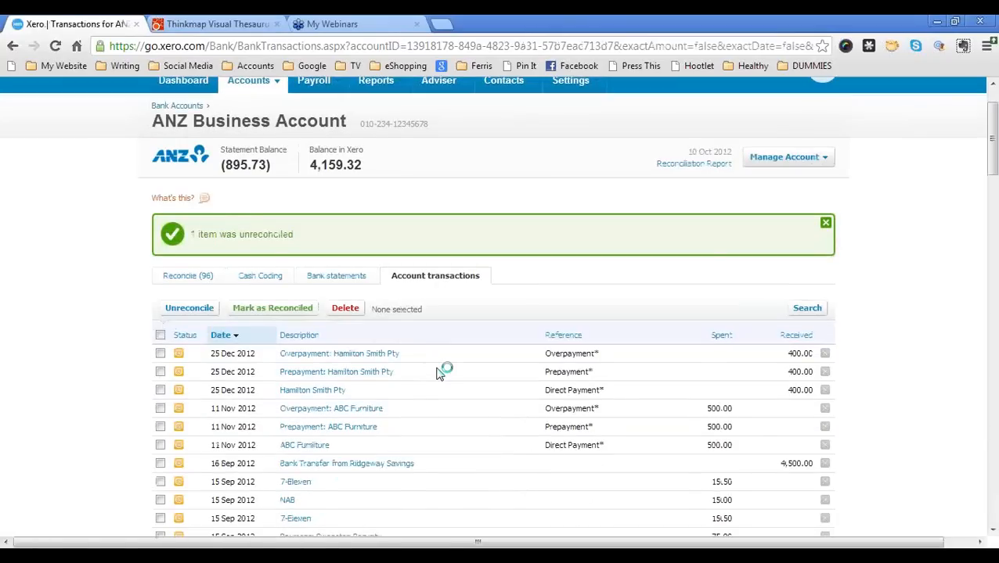
scroll("down", 3)
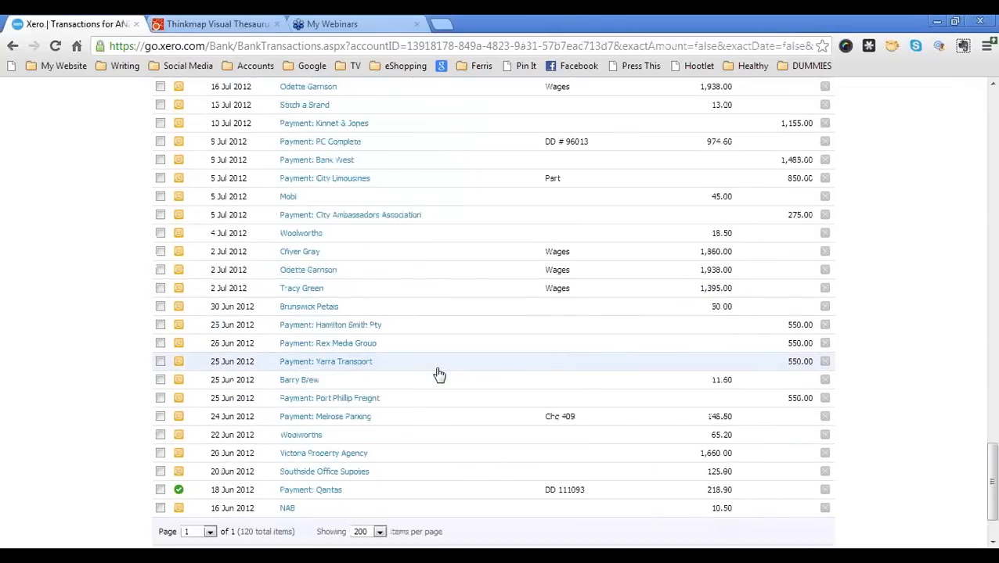
mouse_move(301, 435)
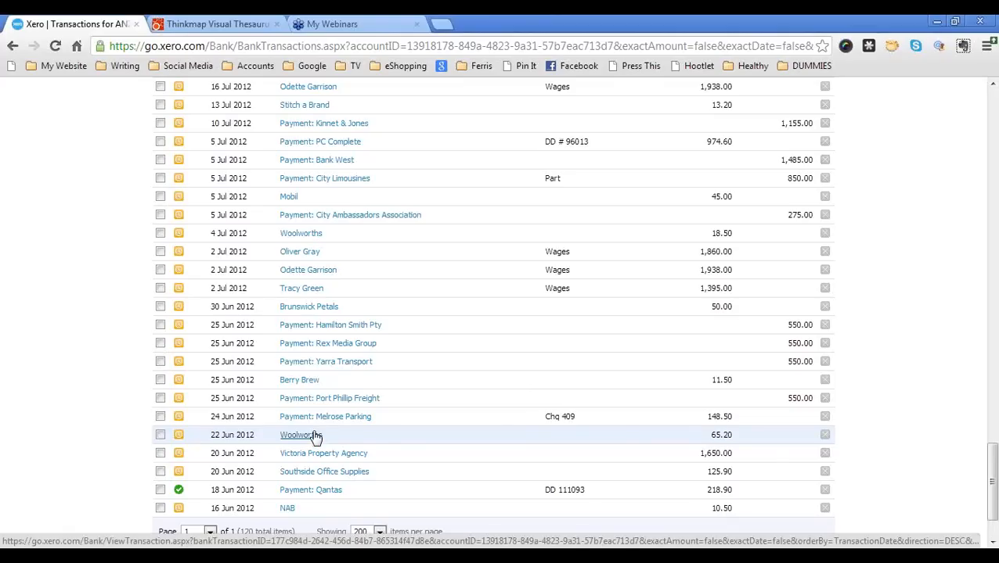
mouse_move(858, 428)
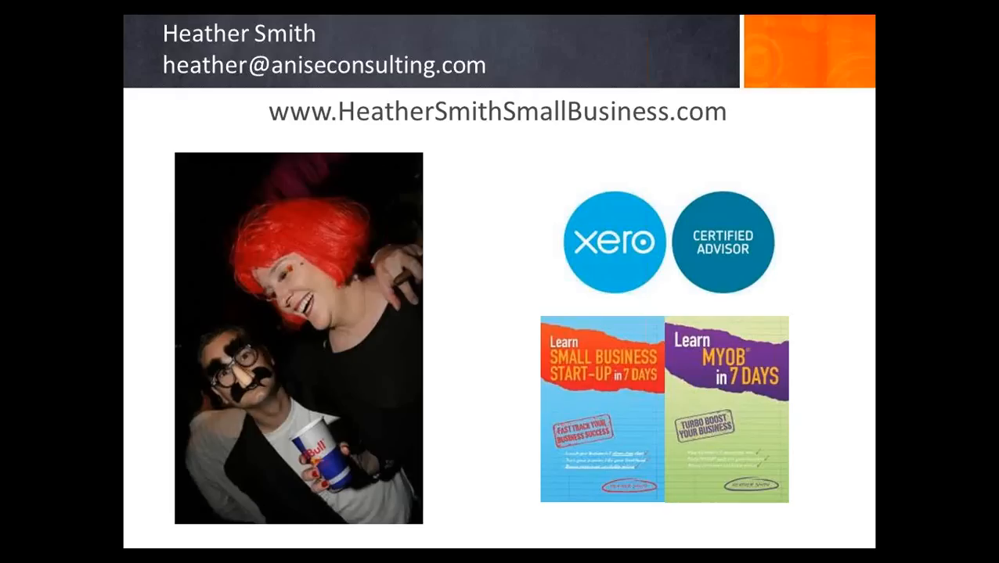
mouse_move(973, 473)
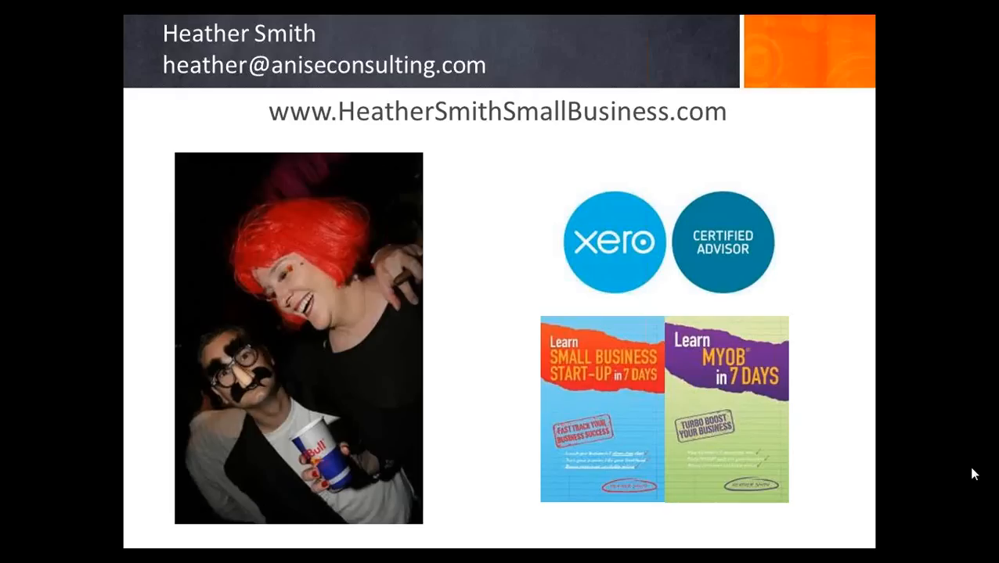